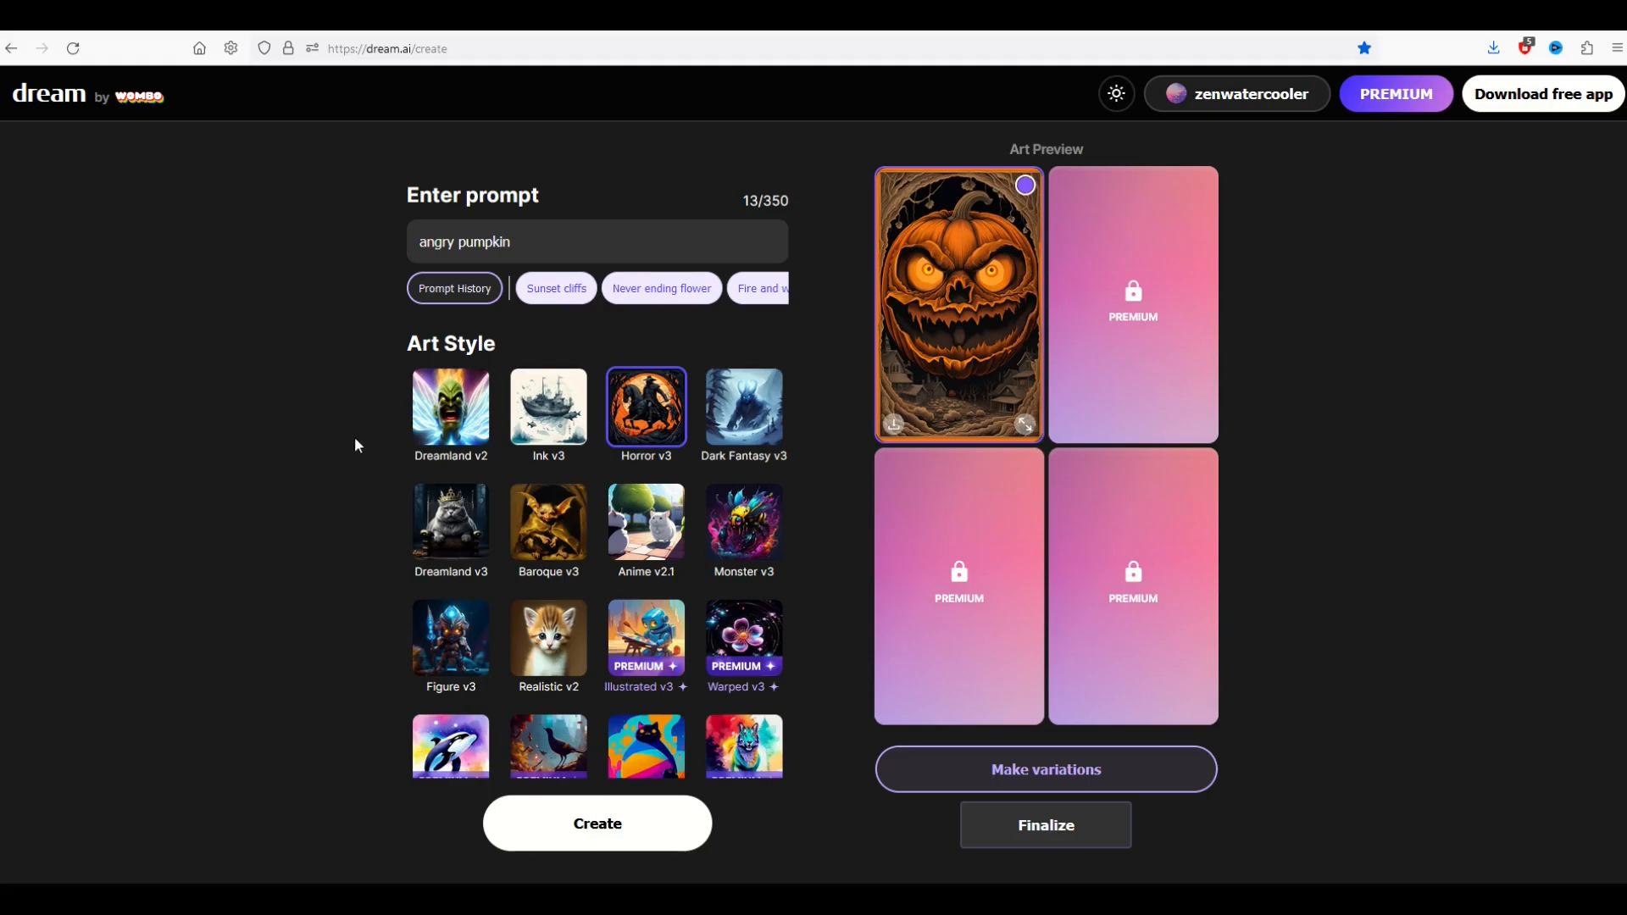
# Step: Preview the angry pumpkin card, then save it to disk as dream_TradingCard.jpg
pyautogui.click(1023, 425)
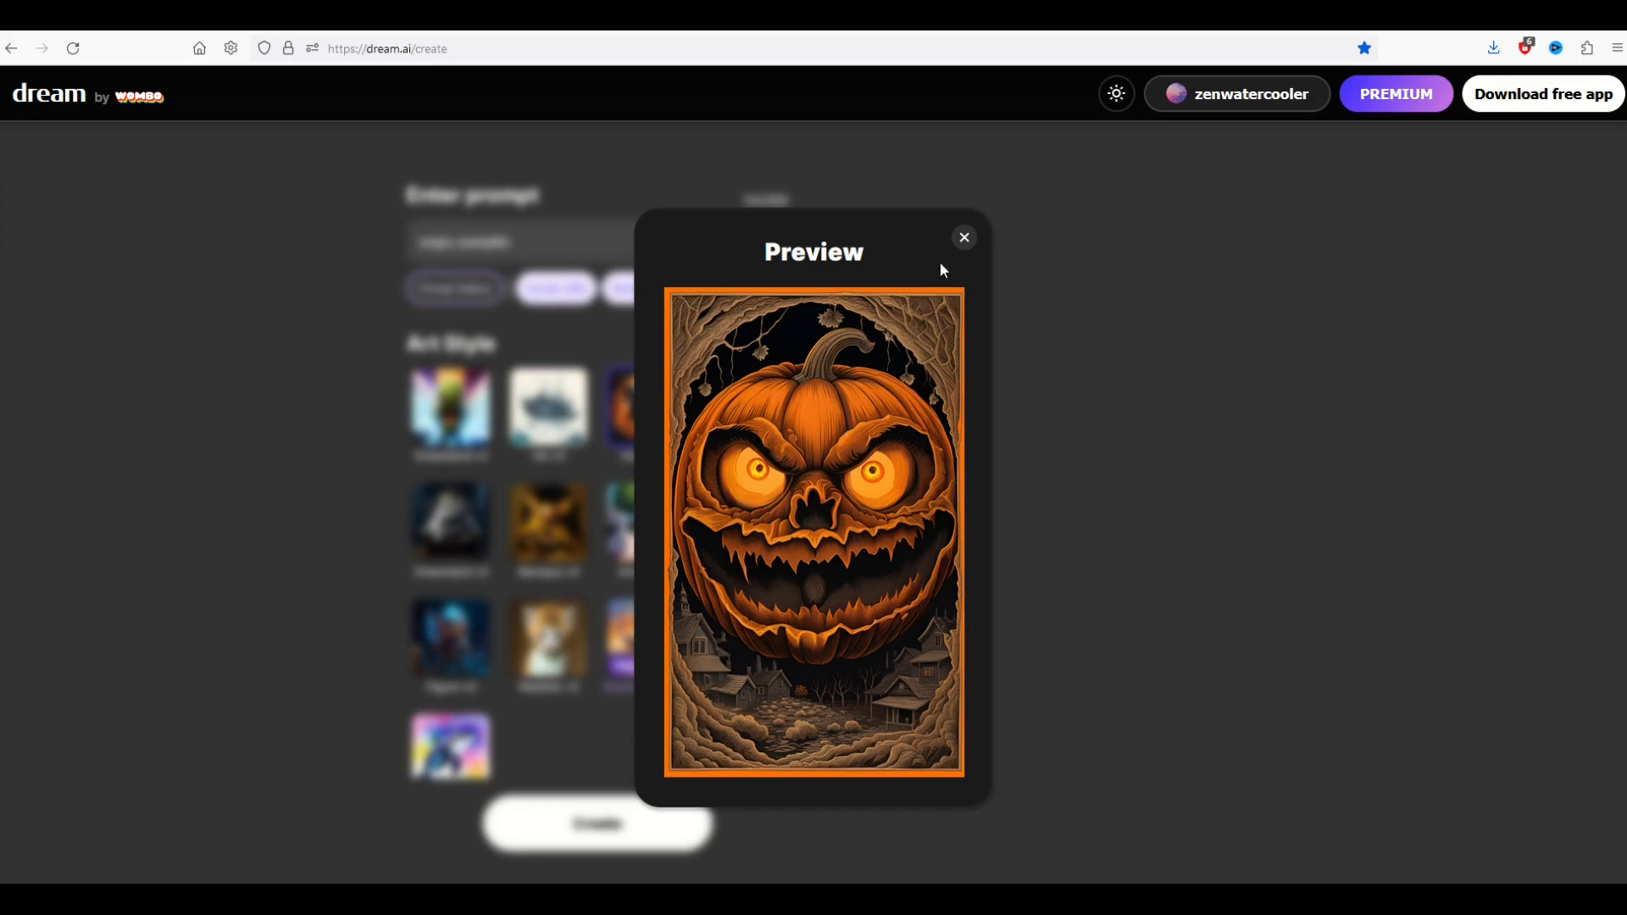
pyautogui.click(962, 237)
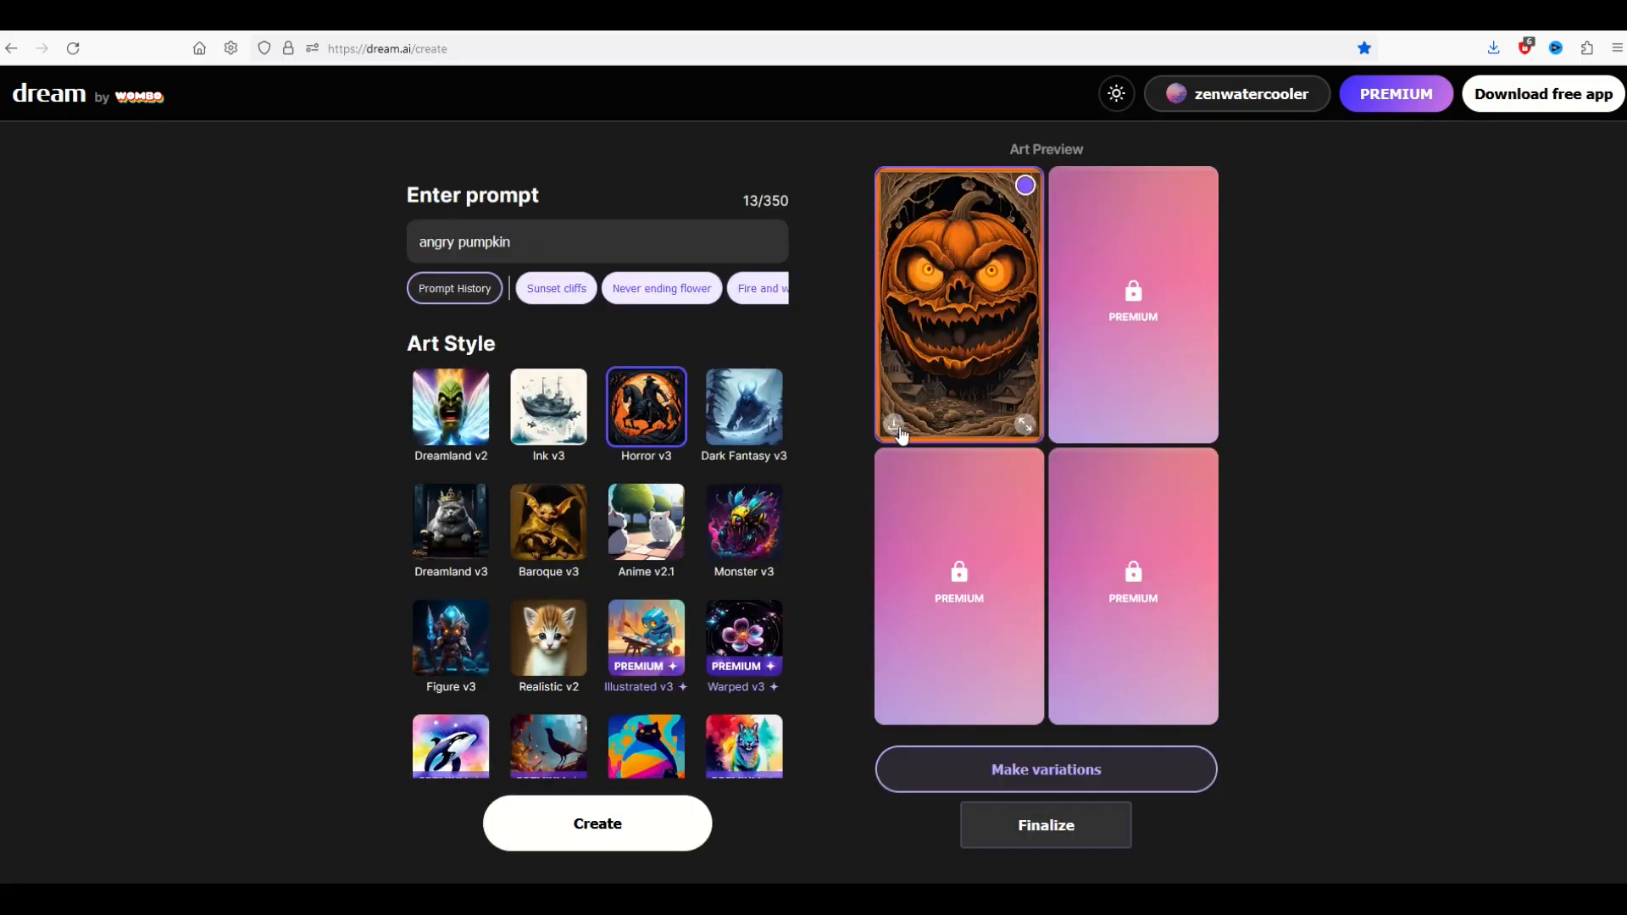
pyautogui.click(893, 425)
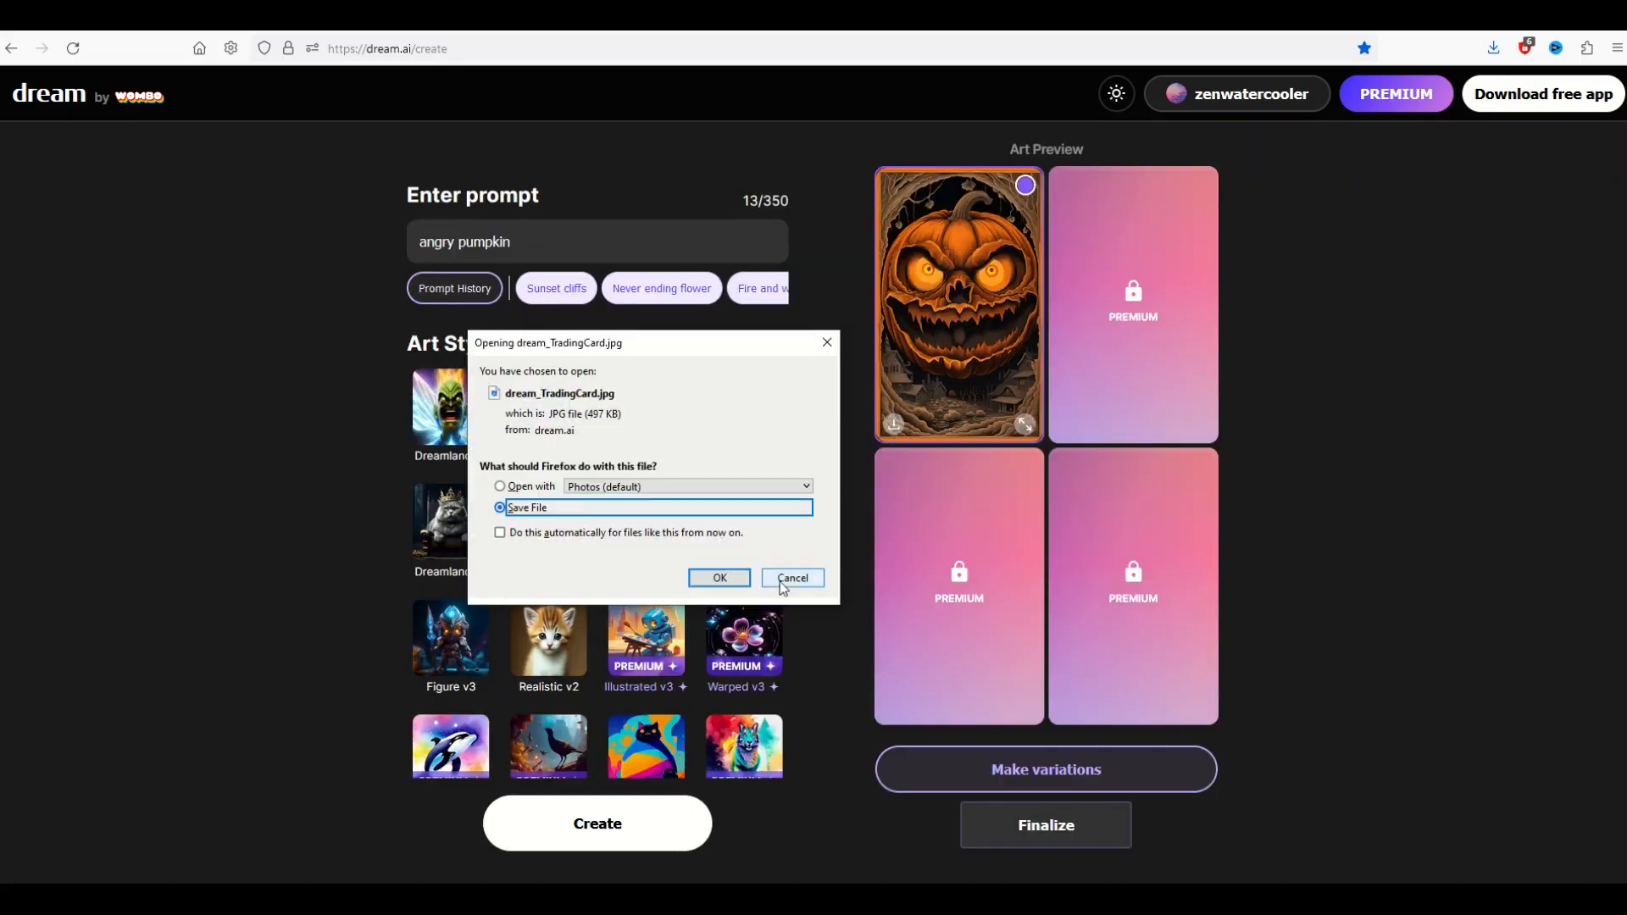
pyautogui.click(718, 578)
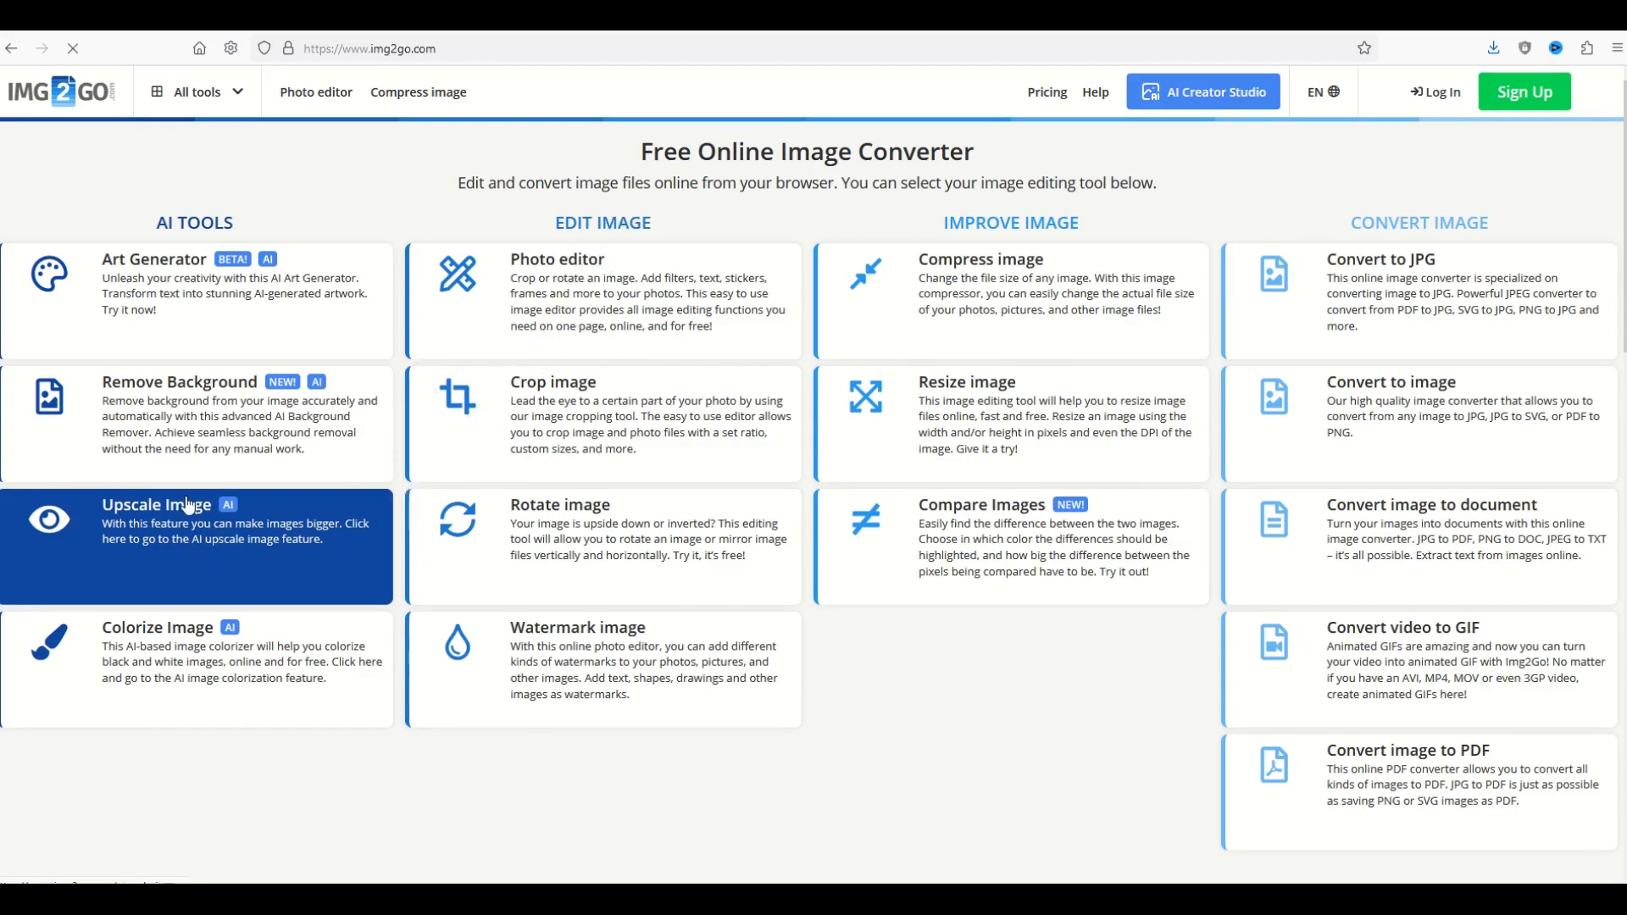
# Step: Open IMG2GO's Upscale Image tool and dismiss the Google sign-in popup
pyautogui.click(156, 519)
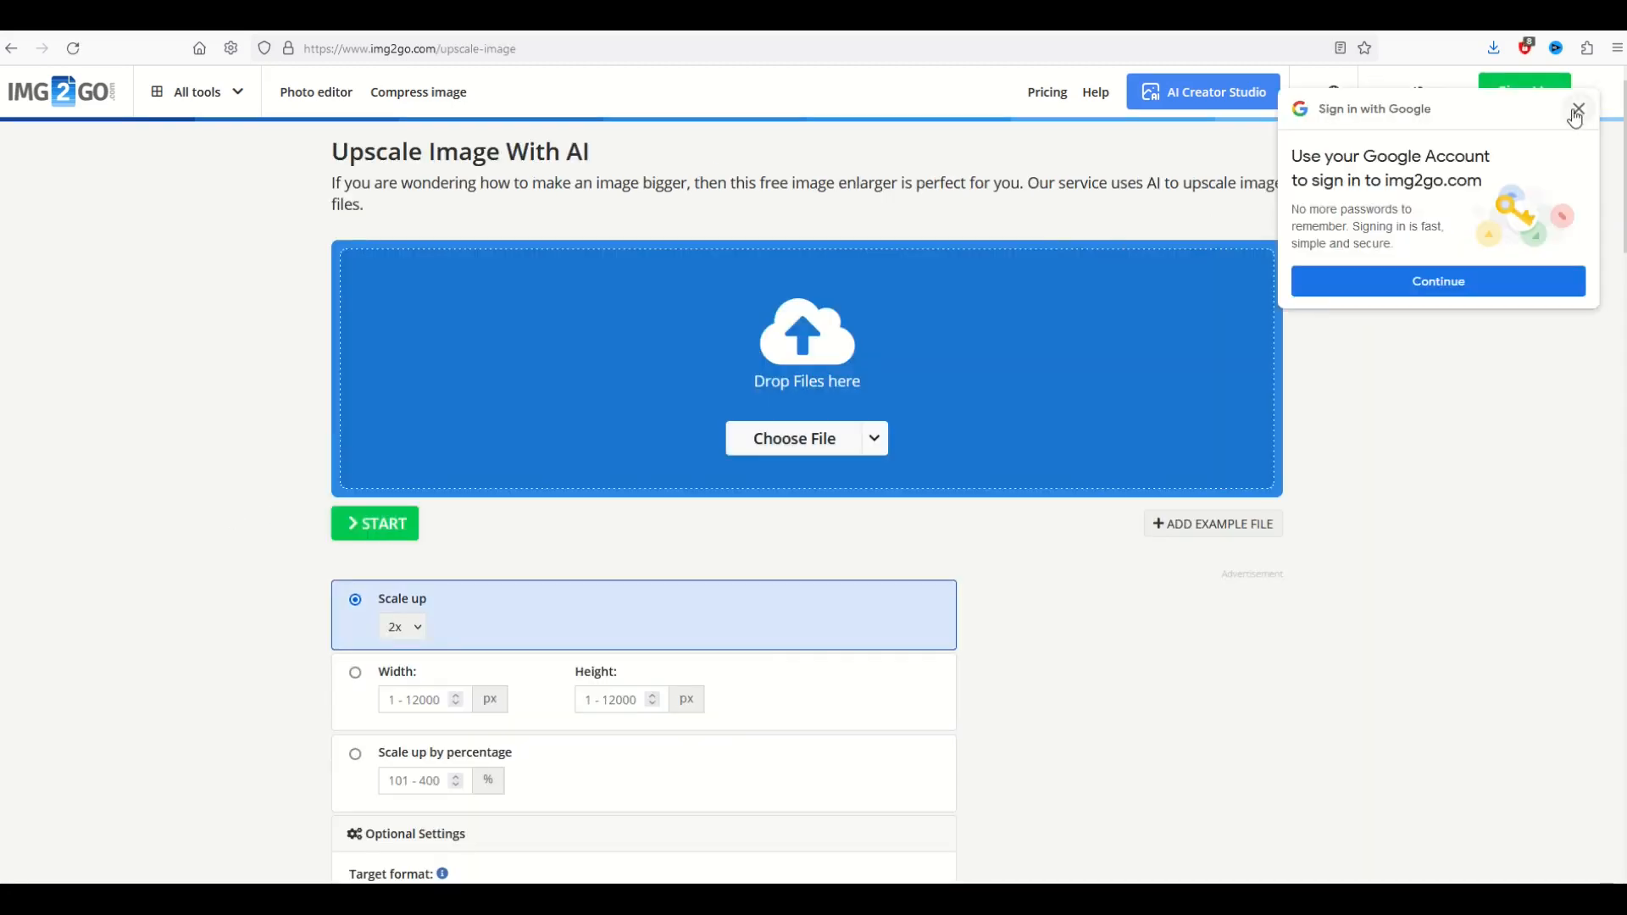
pyautogui.click(1577, 111)
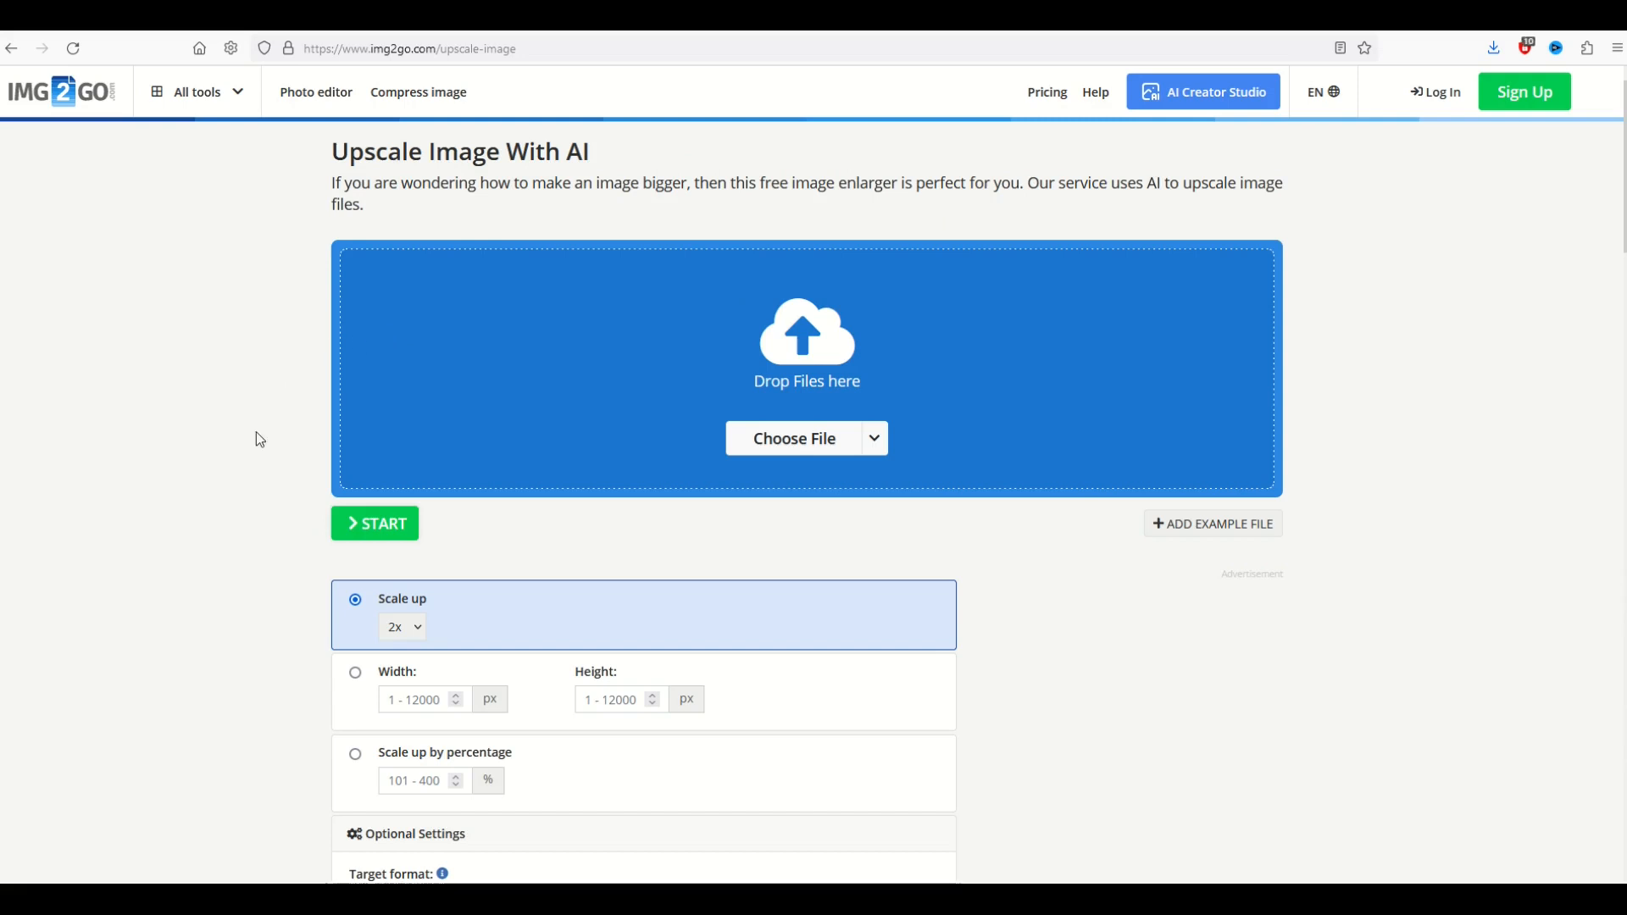
pyautogui.moveTo(895, 290)
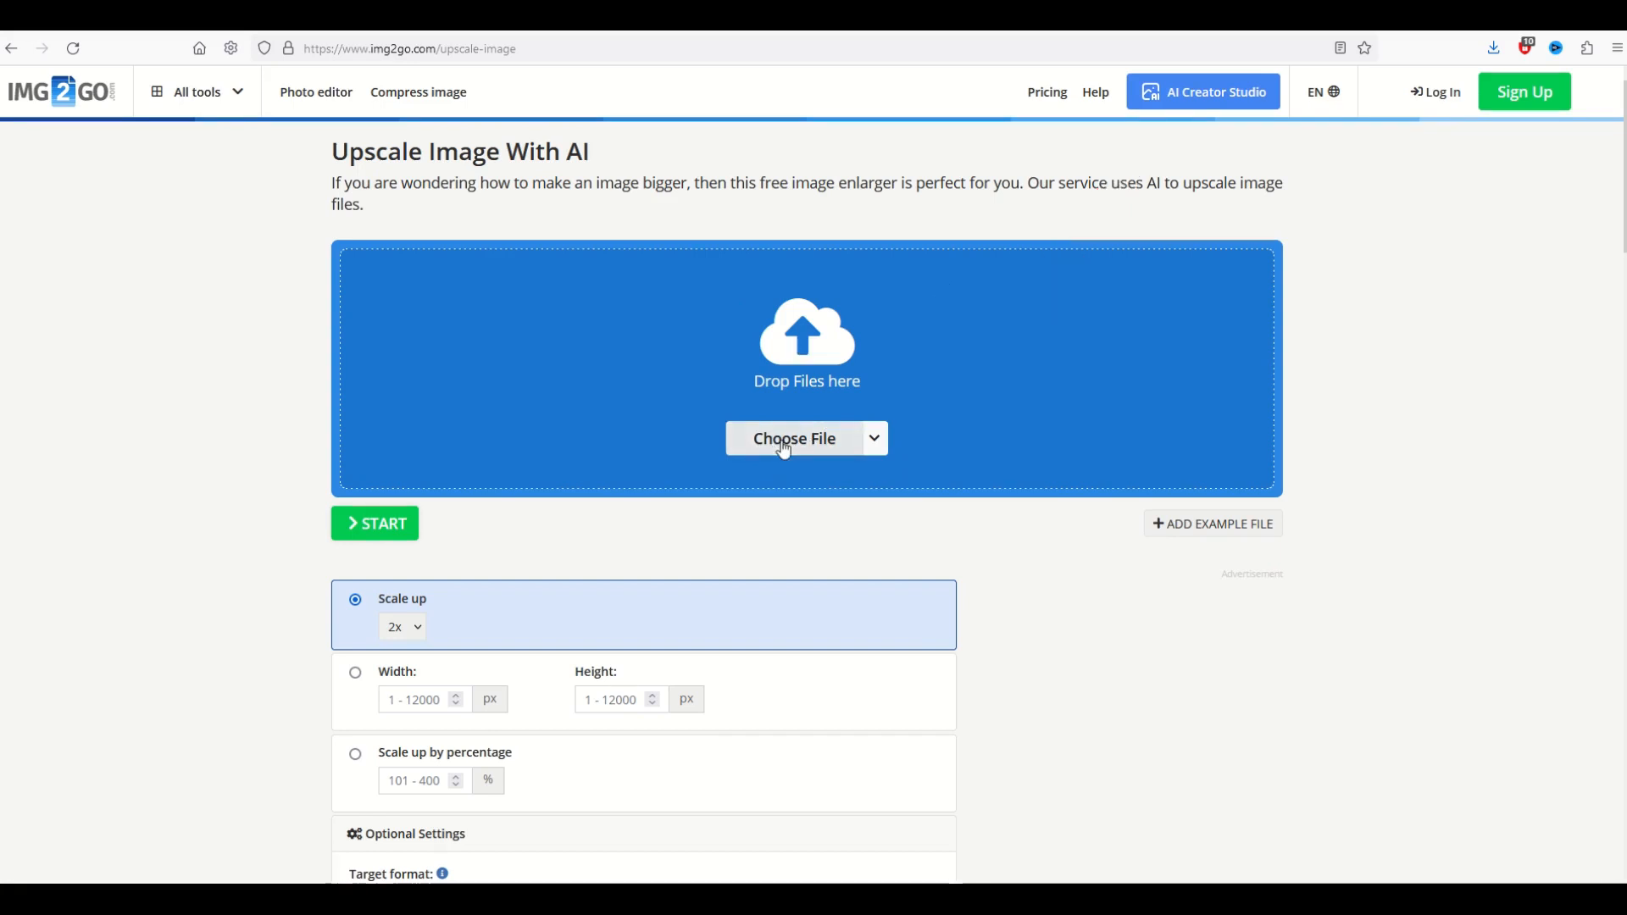
# Step: Upload dream_TradingCard.jpg, set 4x scale-up and JPG output, and start upscaling
pyautogui.click(794, 438)
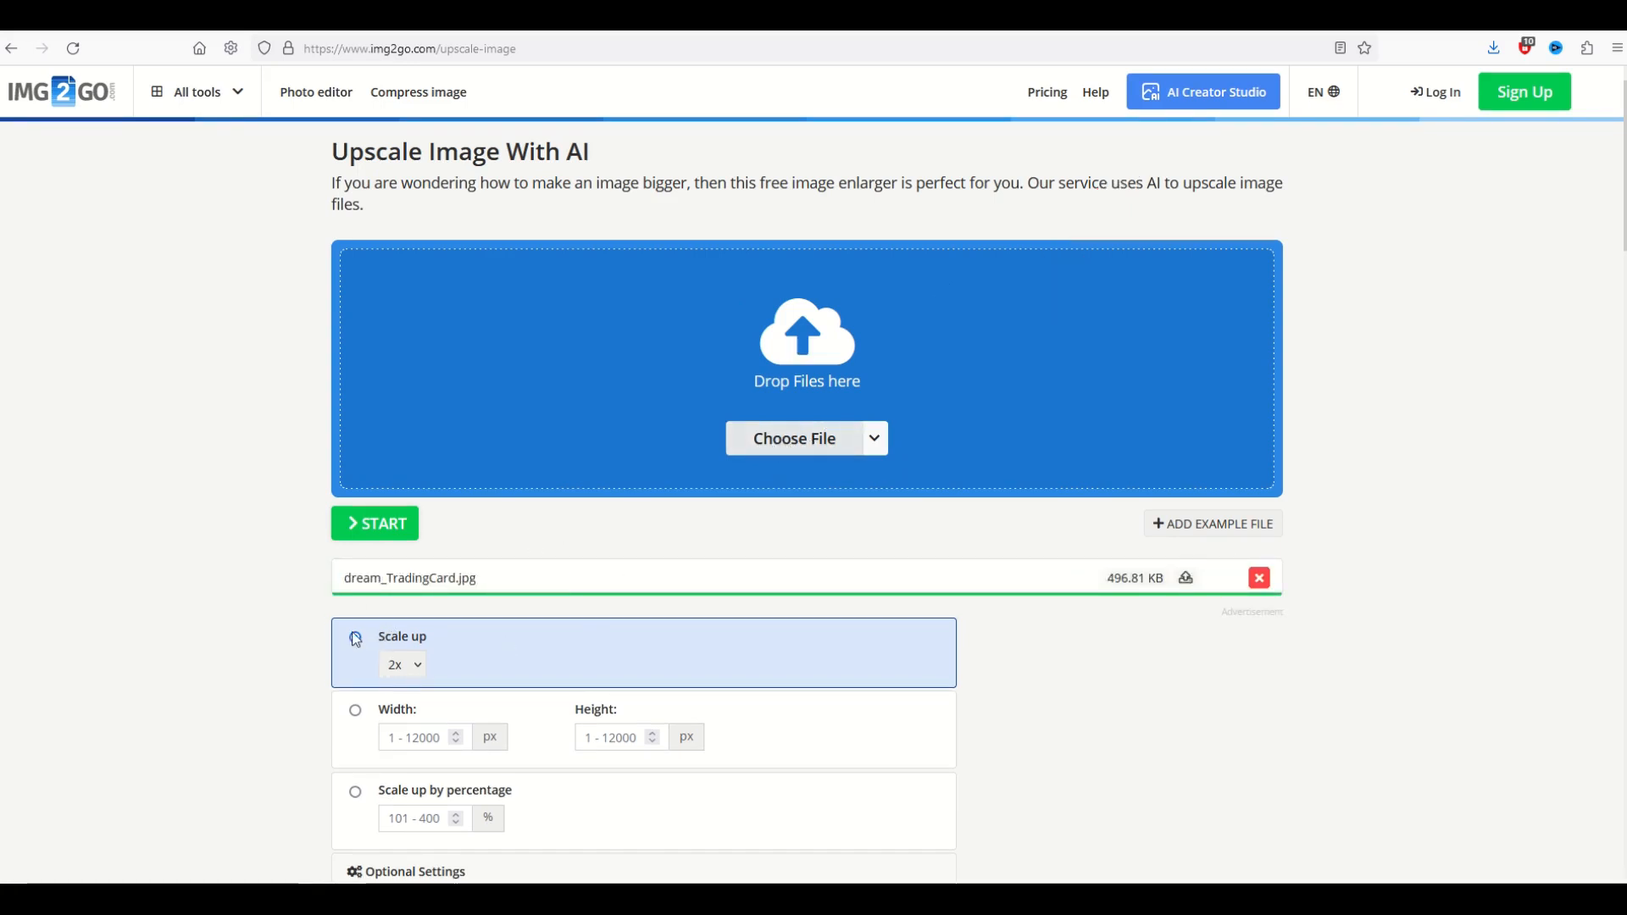
pyautogui.click(355, 636)
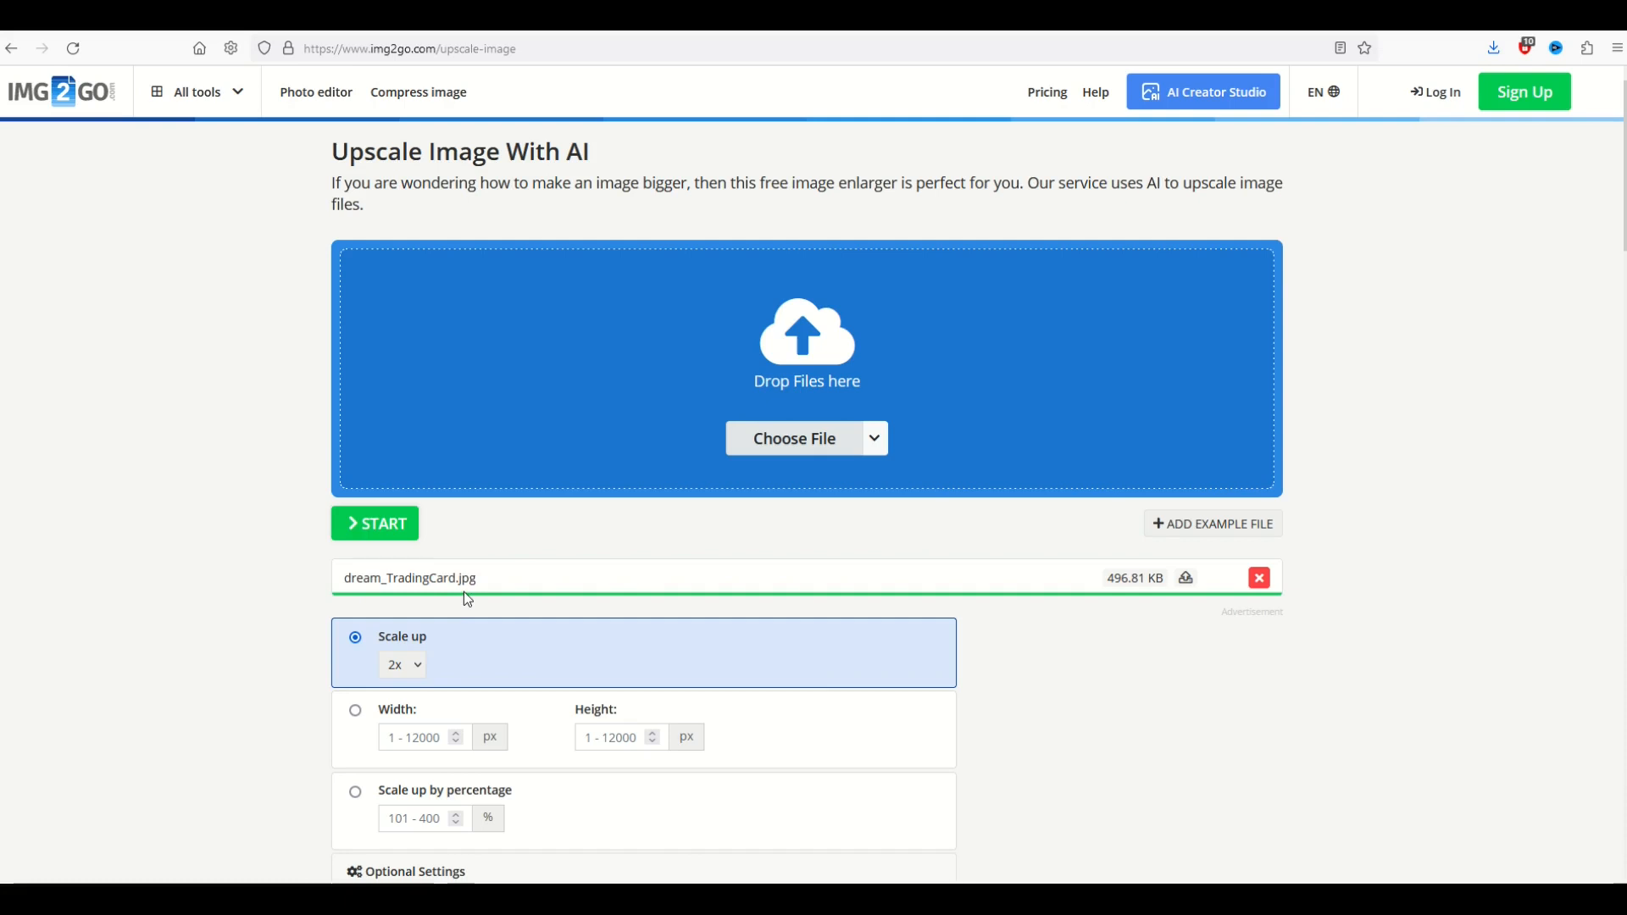
pyautogui.moveTo(471, 605)
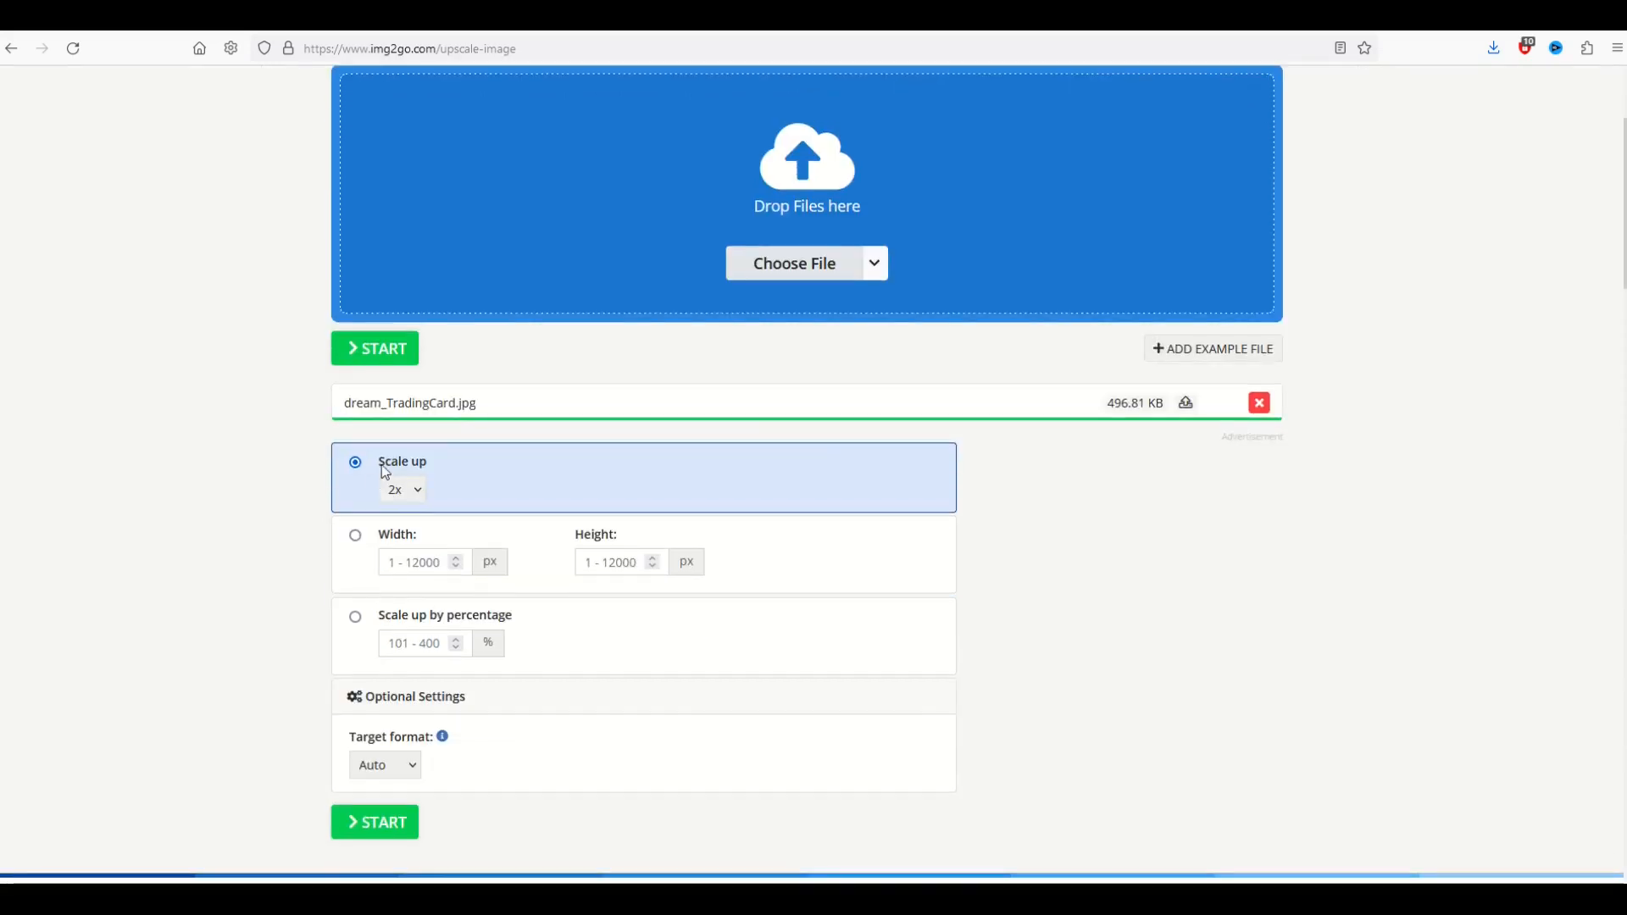
pyautogui.click(402, 489)
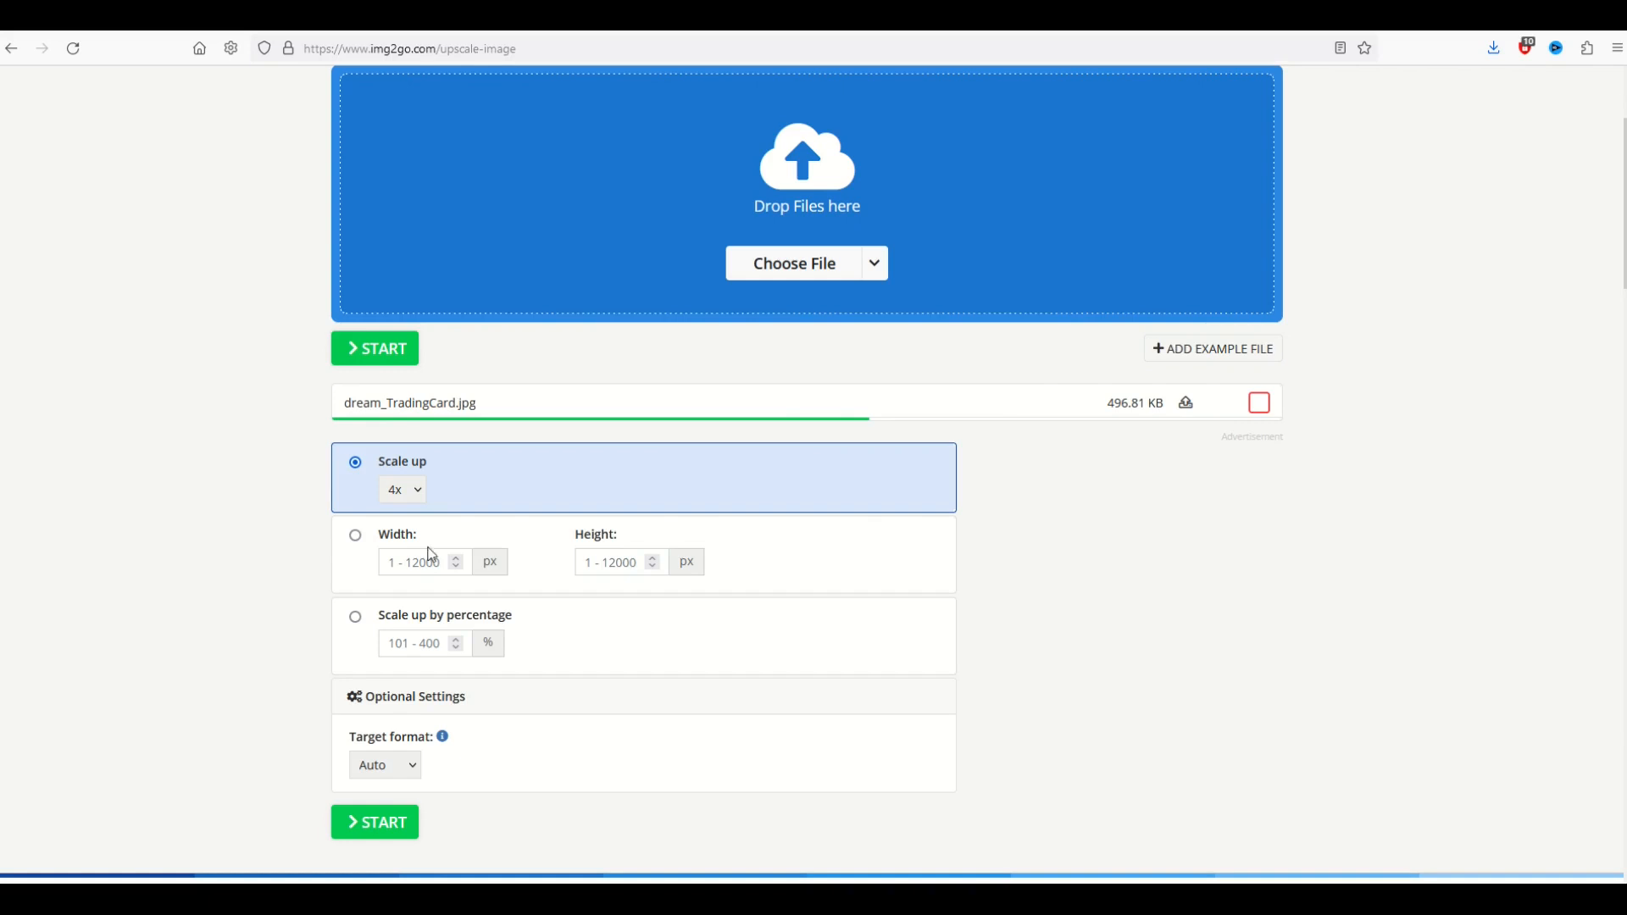
pyautogui.scroll(-3)
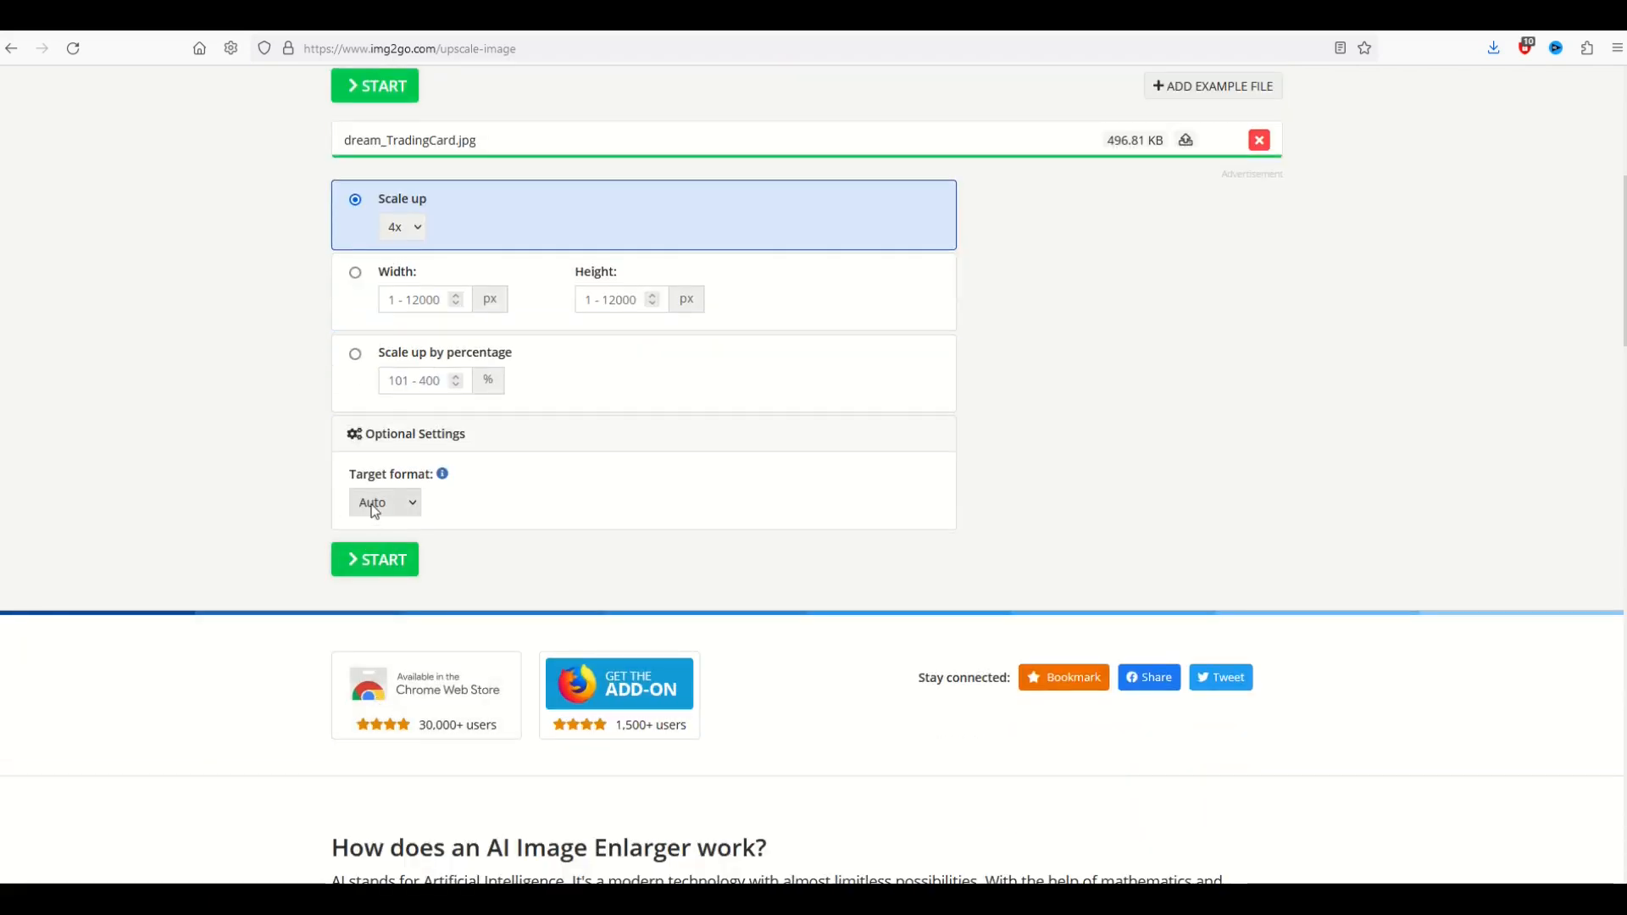
pyautogui.click(384, 502)
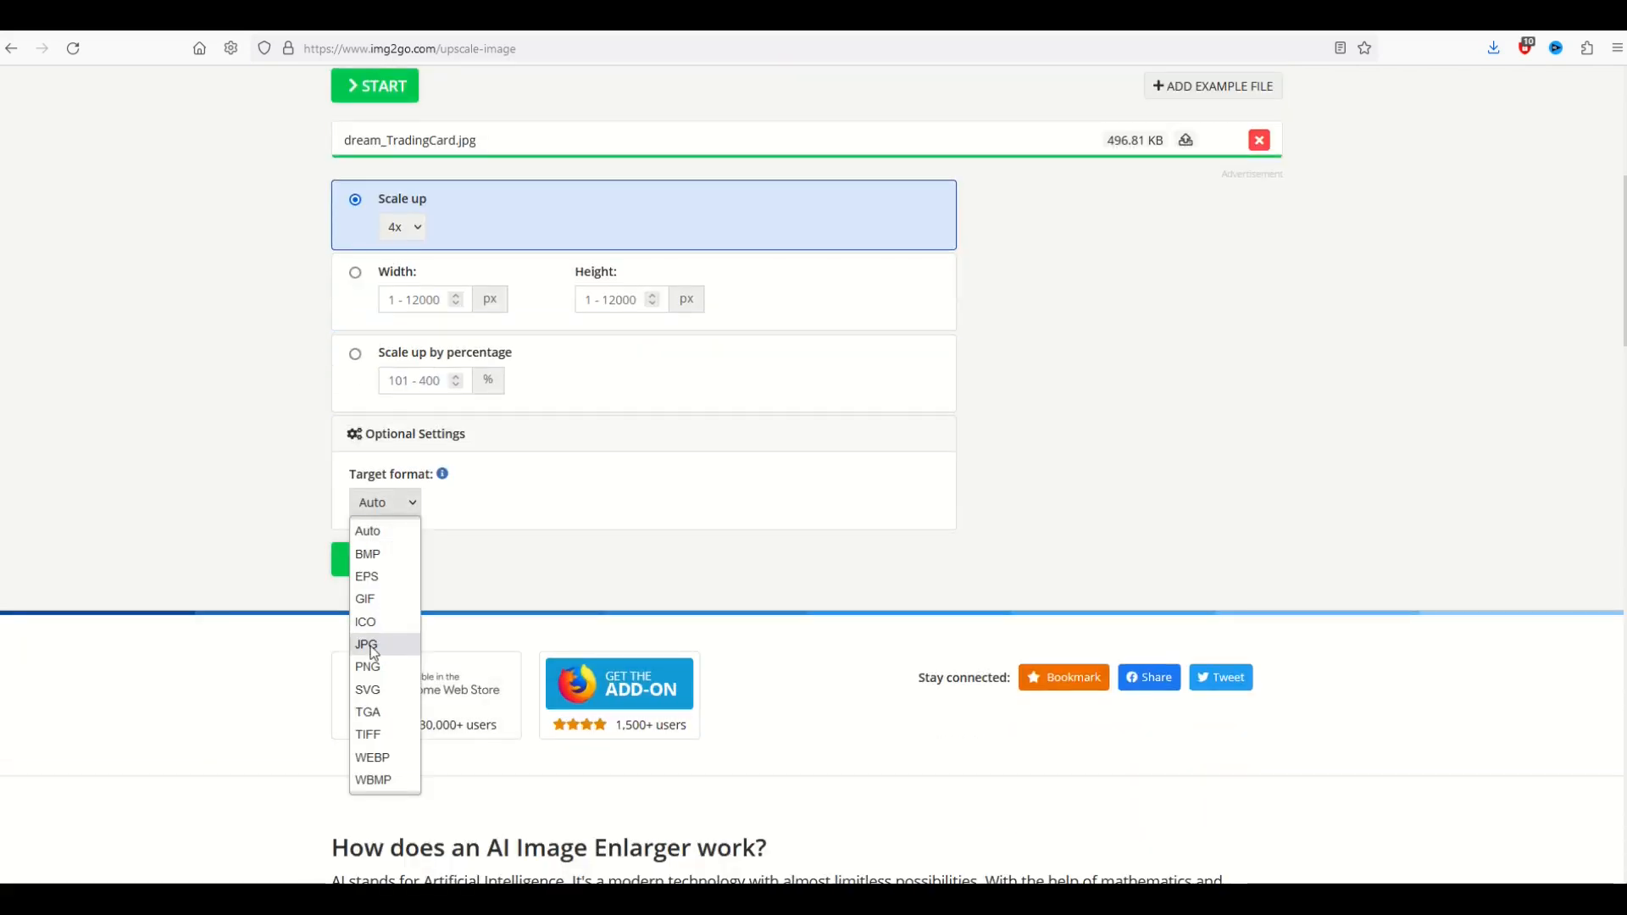
pyautogui.click(366, 644)
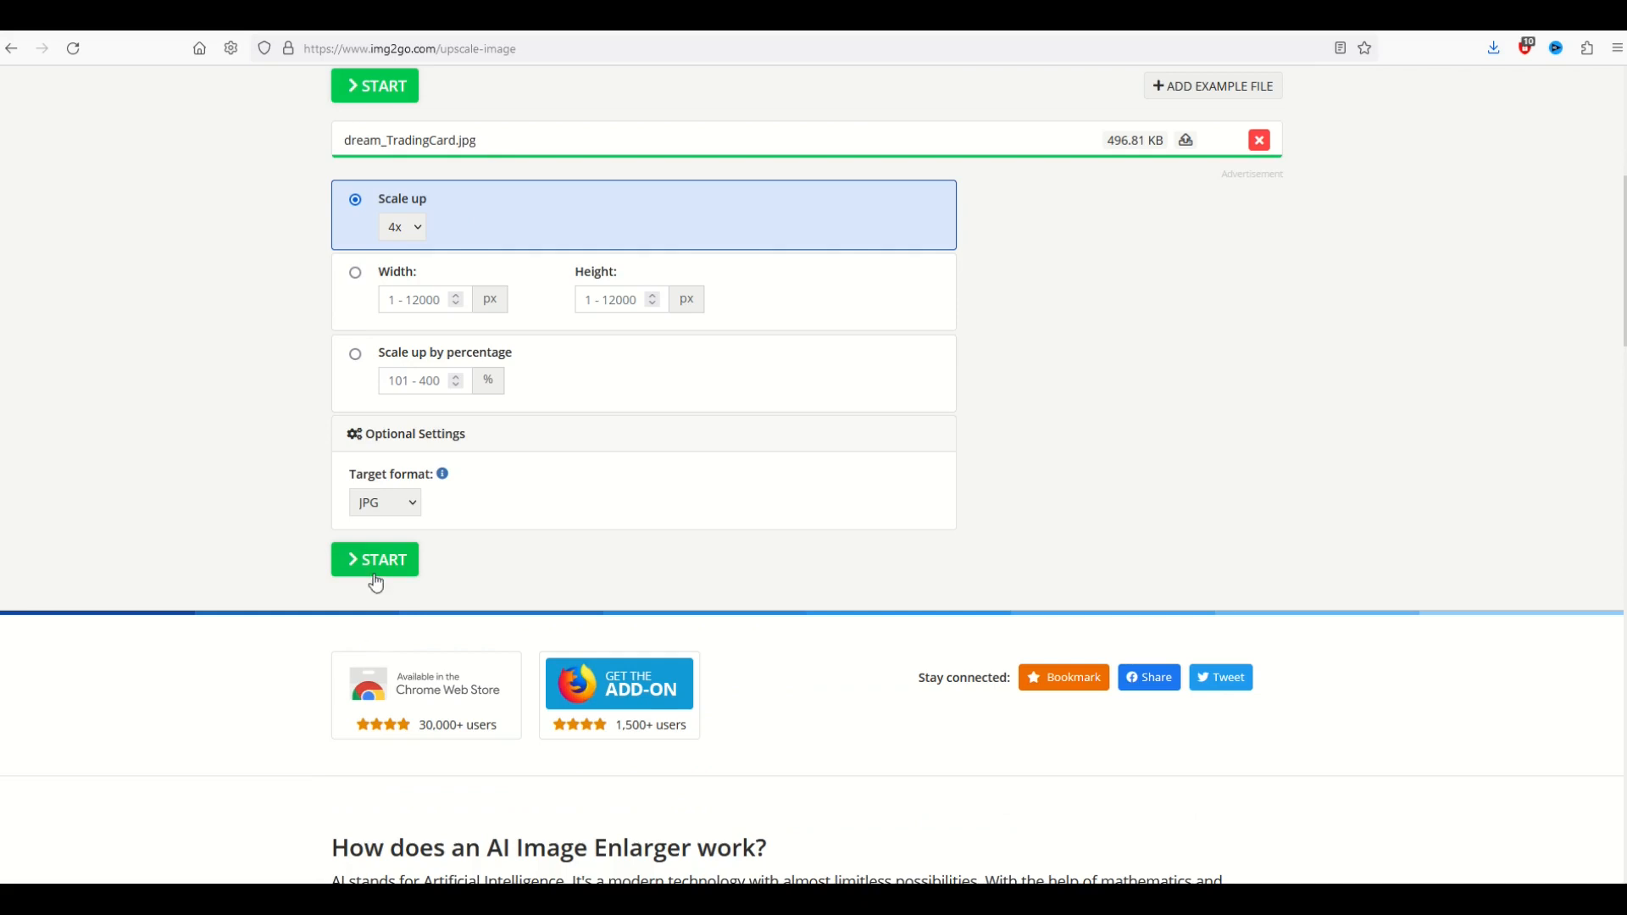
pyautogui.click(375, 559)
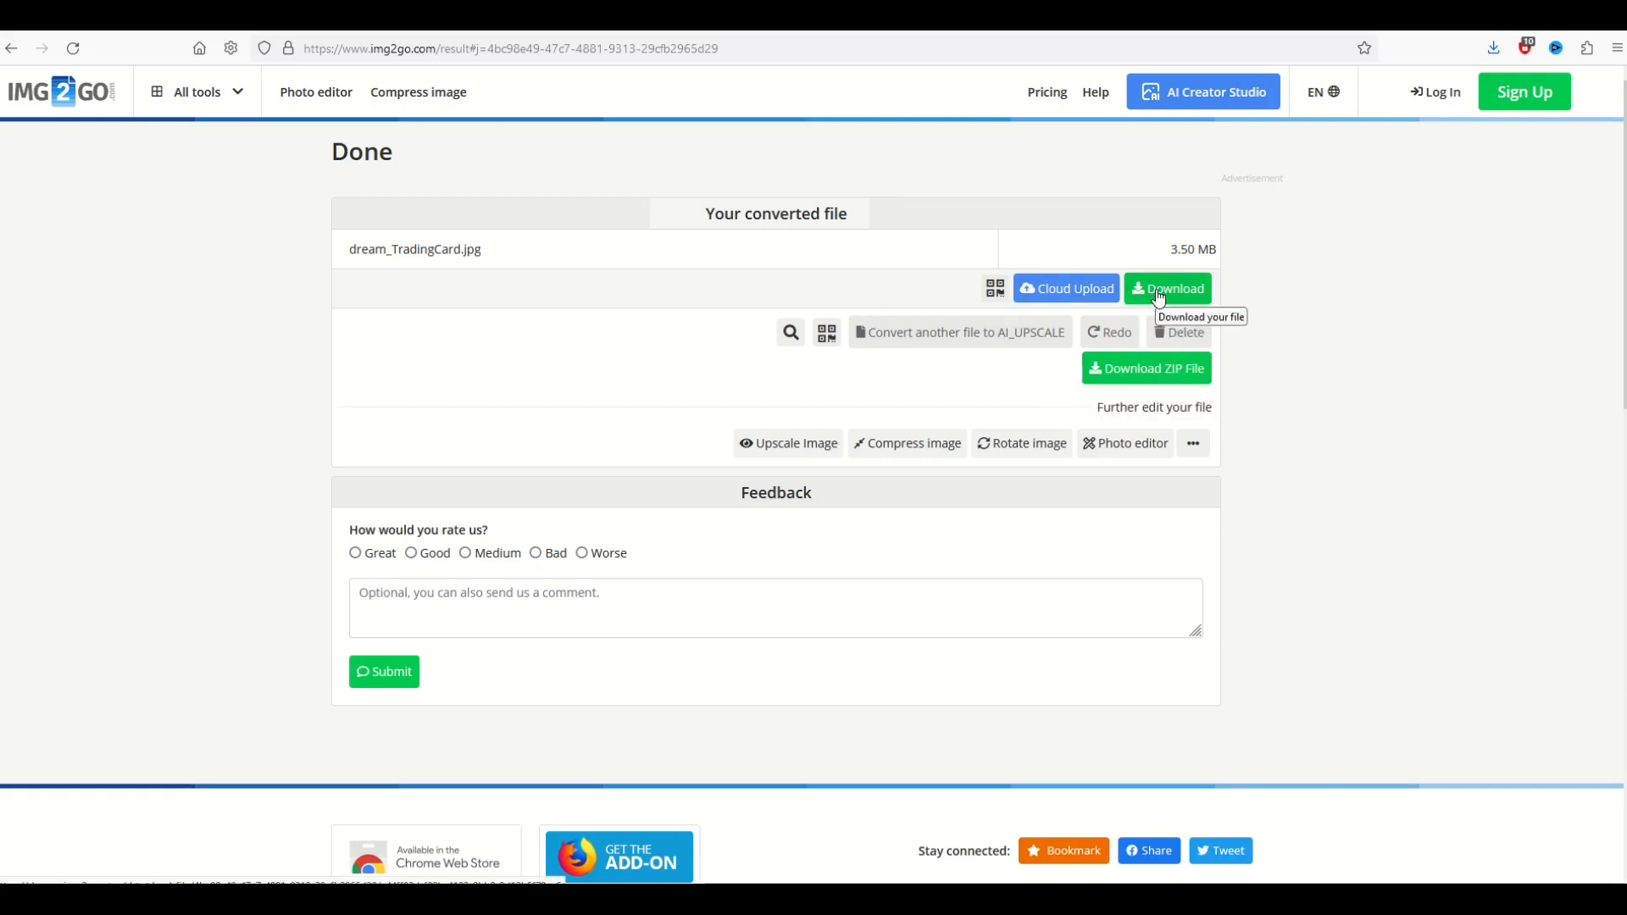
# Step: Download the 3.50 MB upscaled card and save it as dream_TradingCard BIG
pyautogui.click(1169, 288)
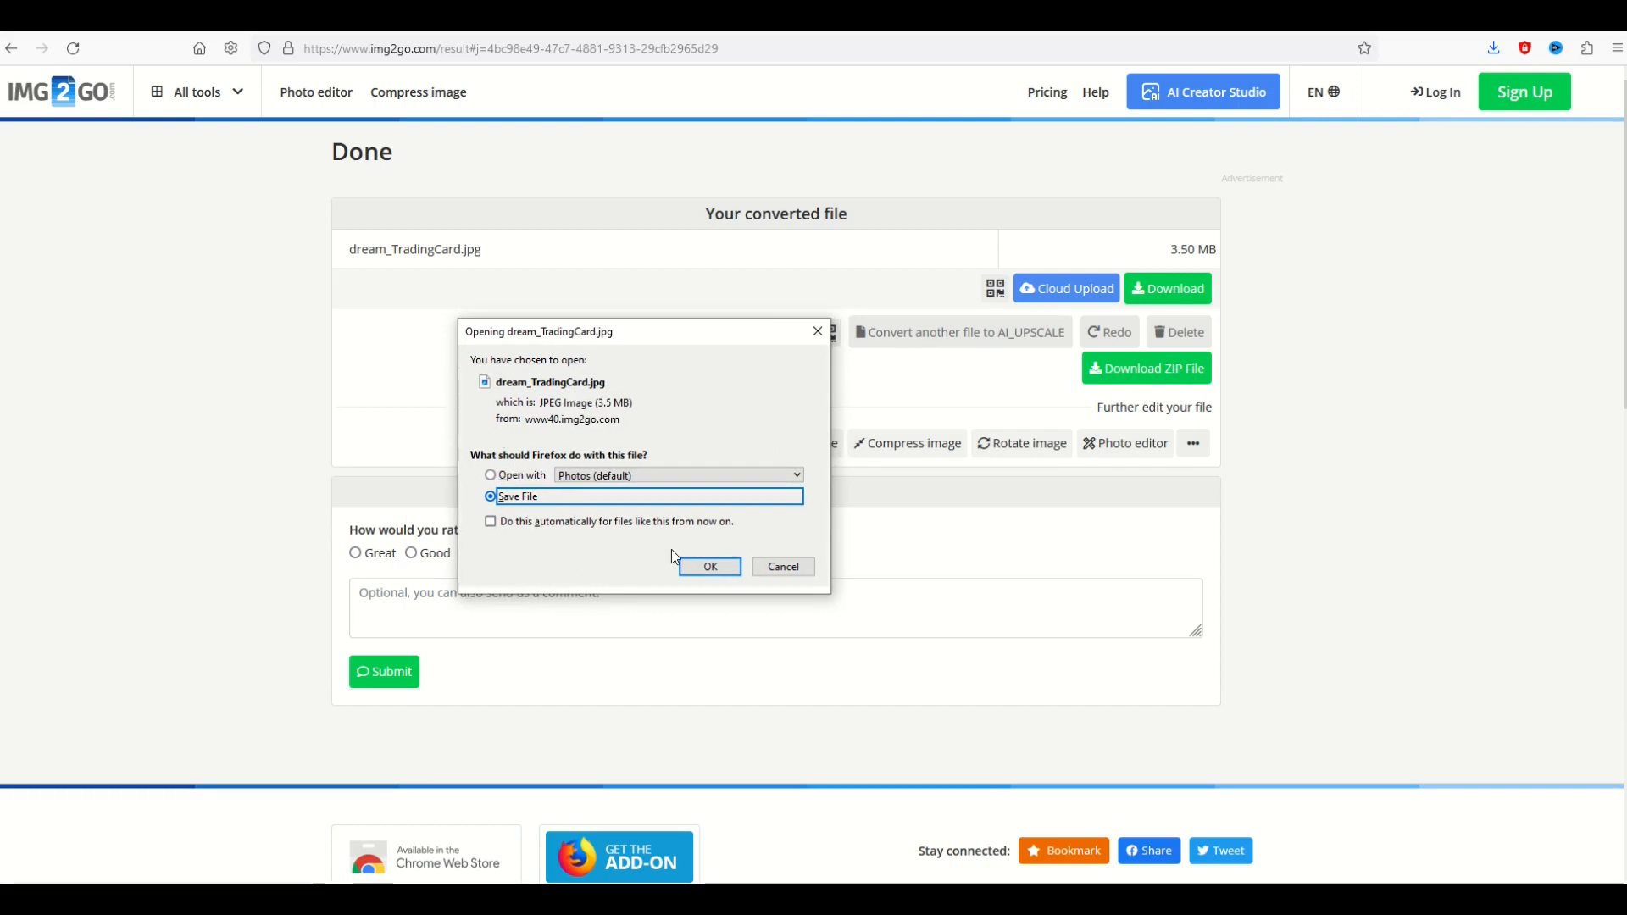
pyautogui.click(711, 567)
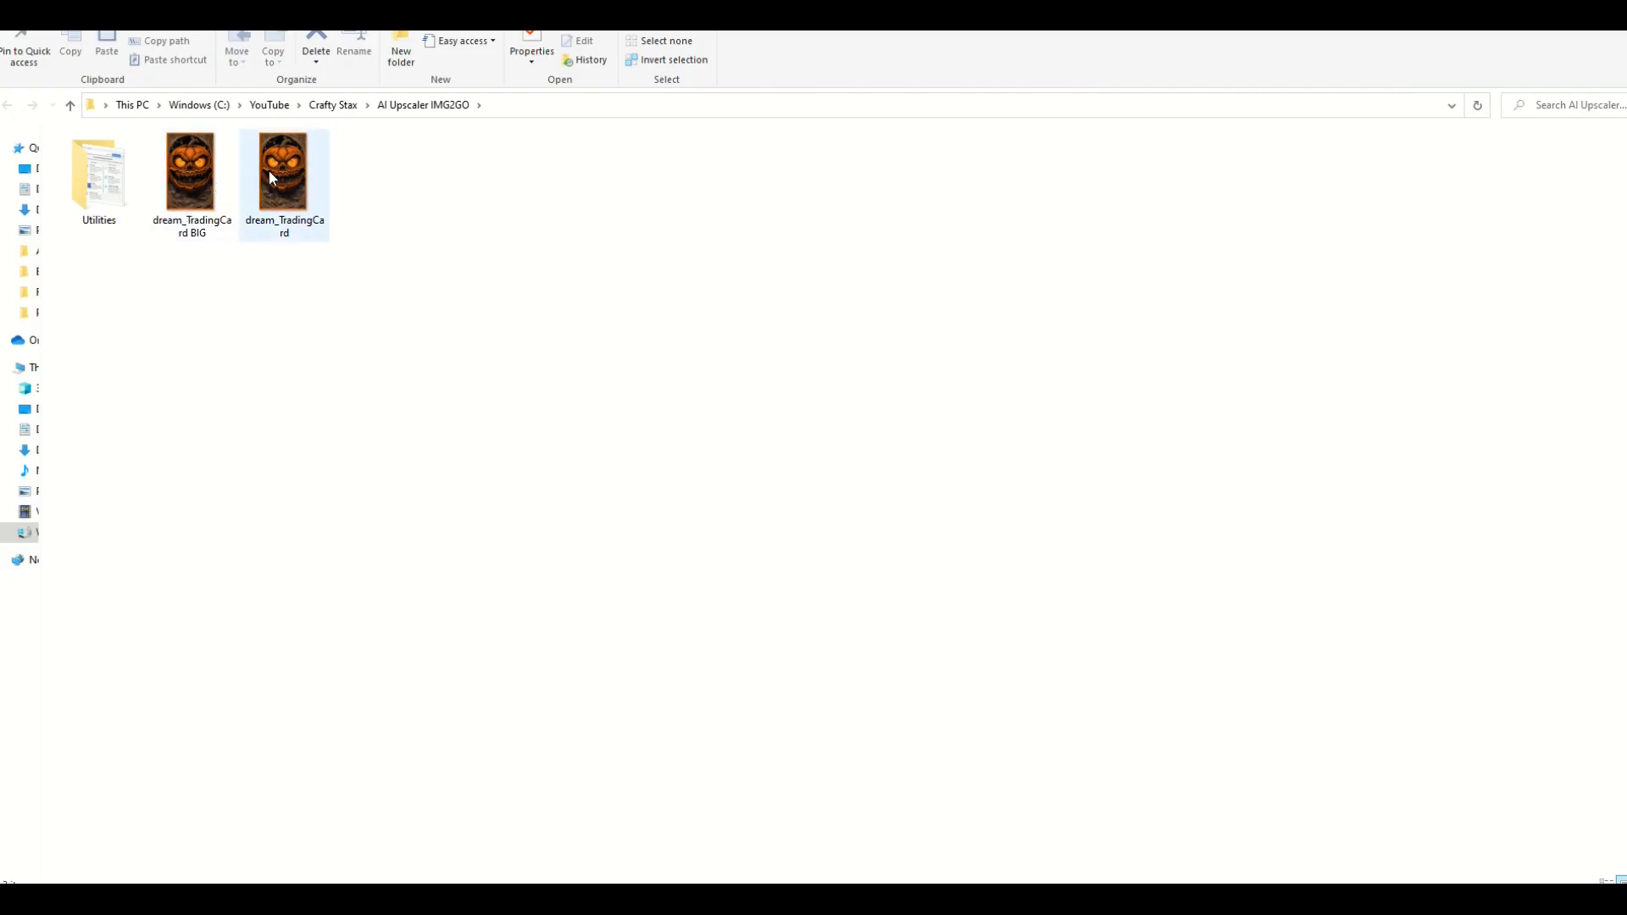
pyautogui.moveTo(283, 171)
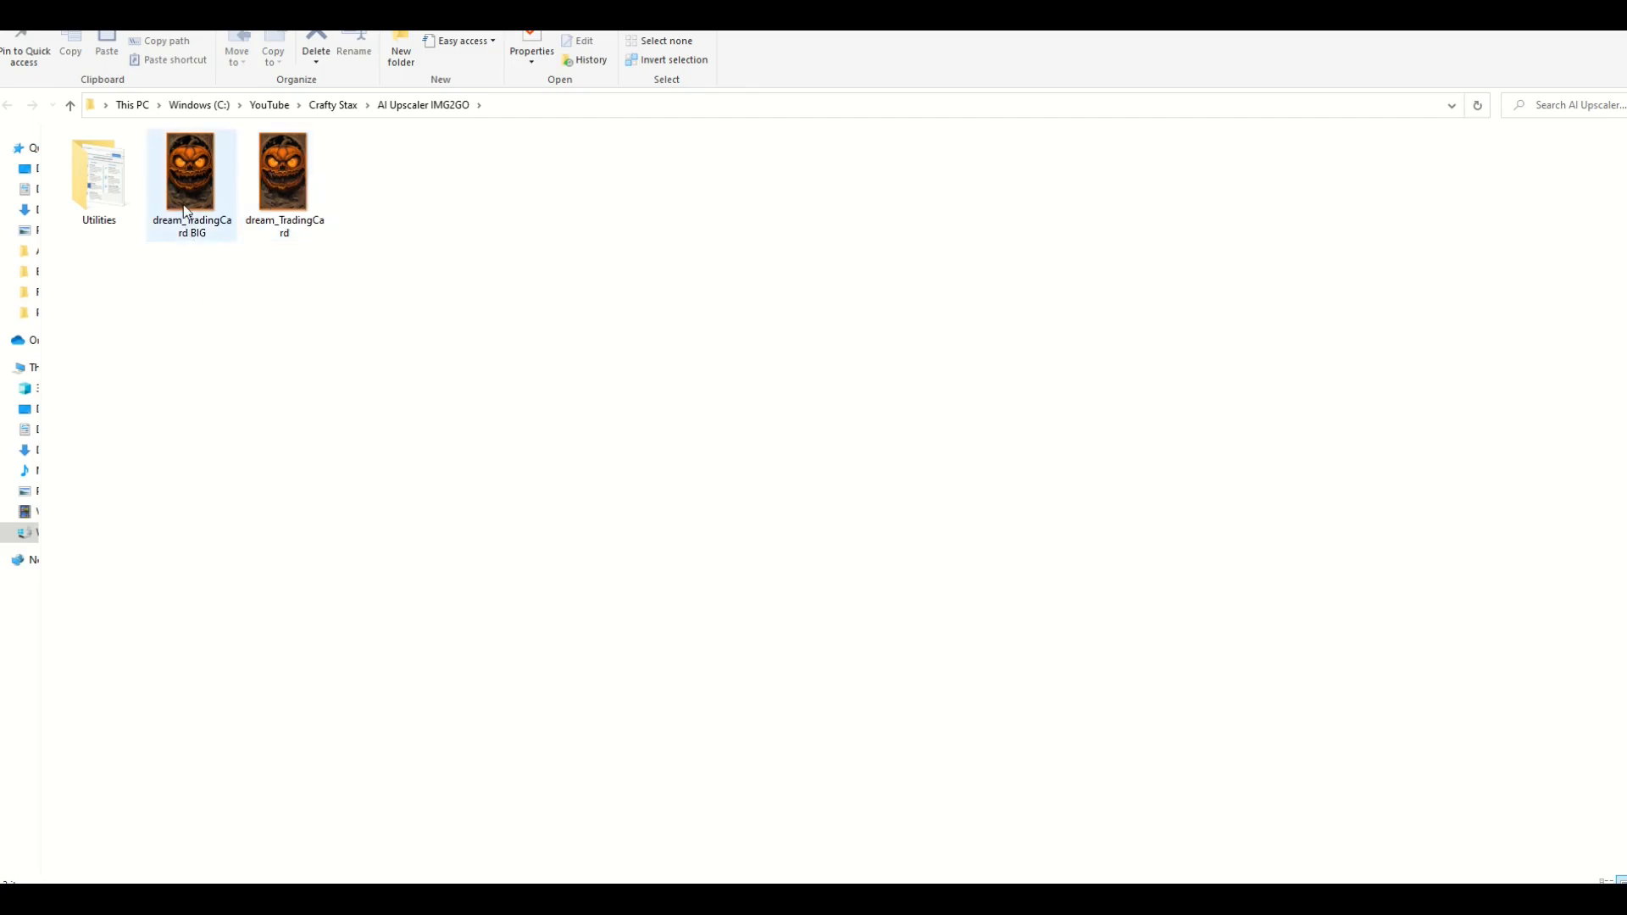
pyautogui.moveTo(189, 176)
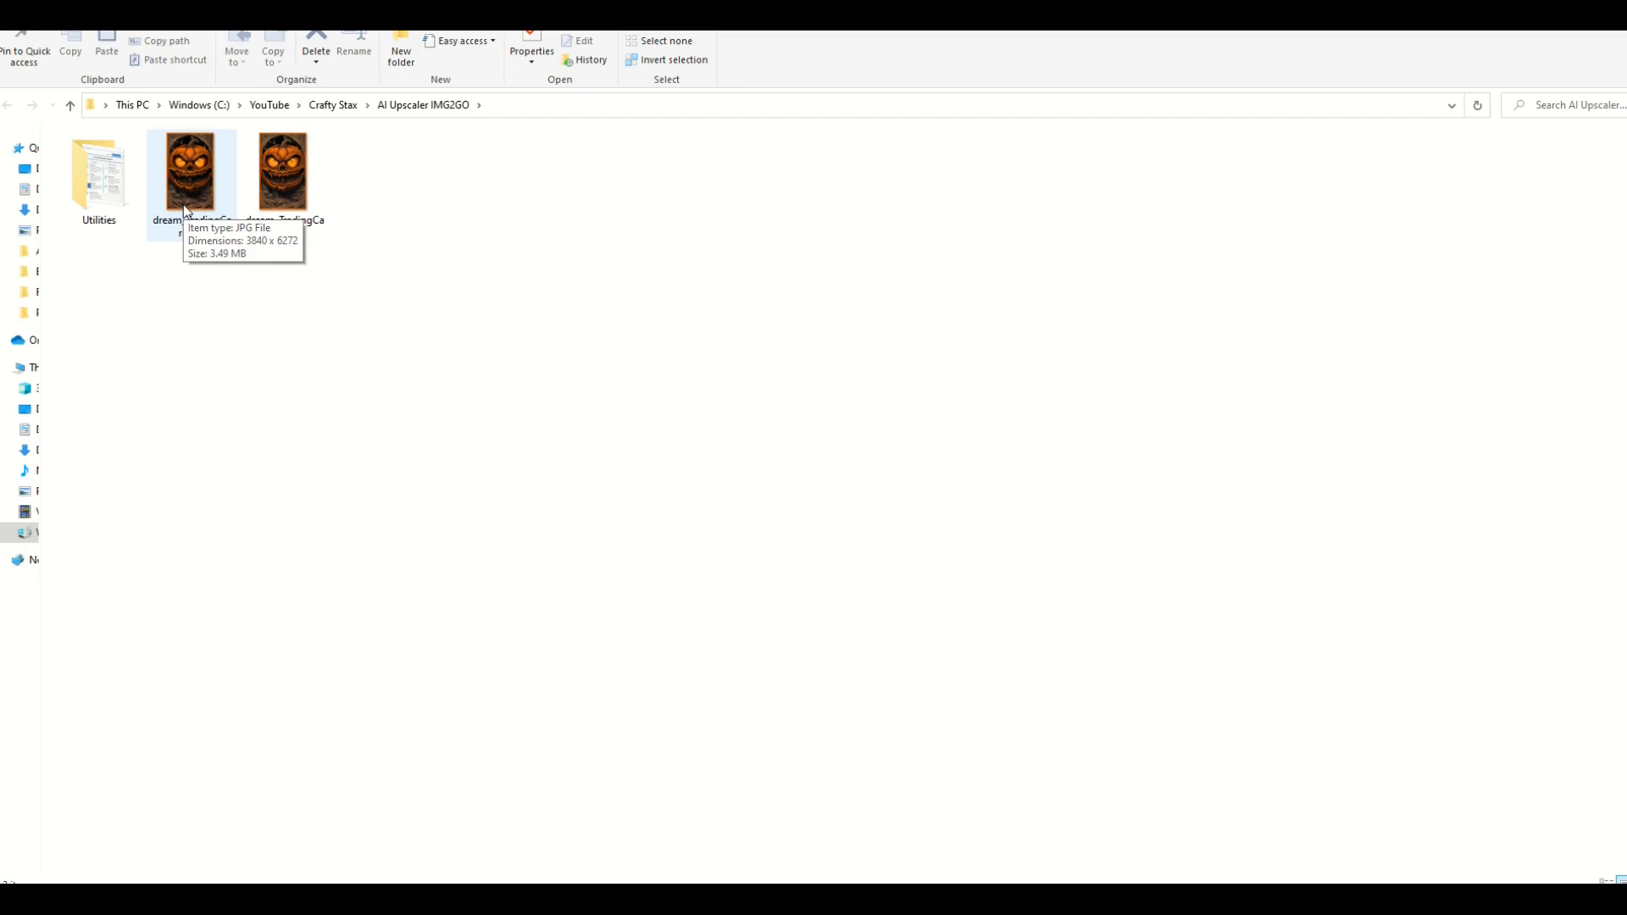
pyautogui.moveTo(186, 204)
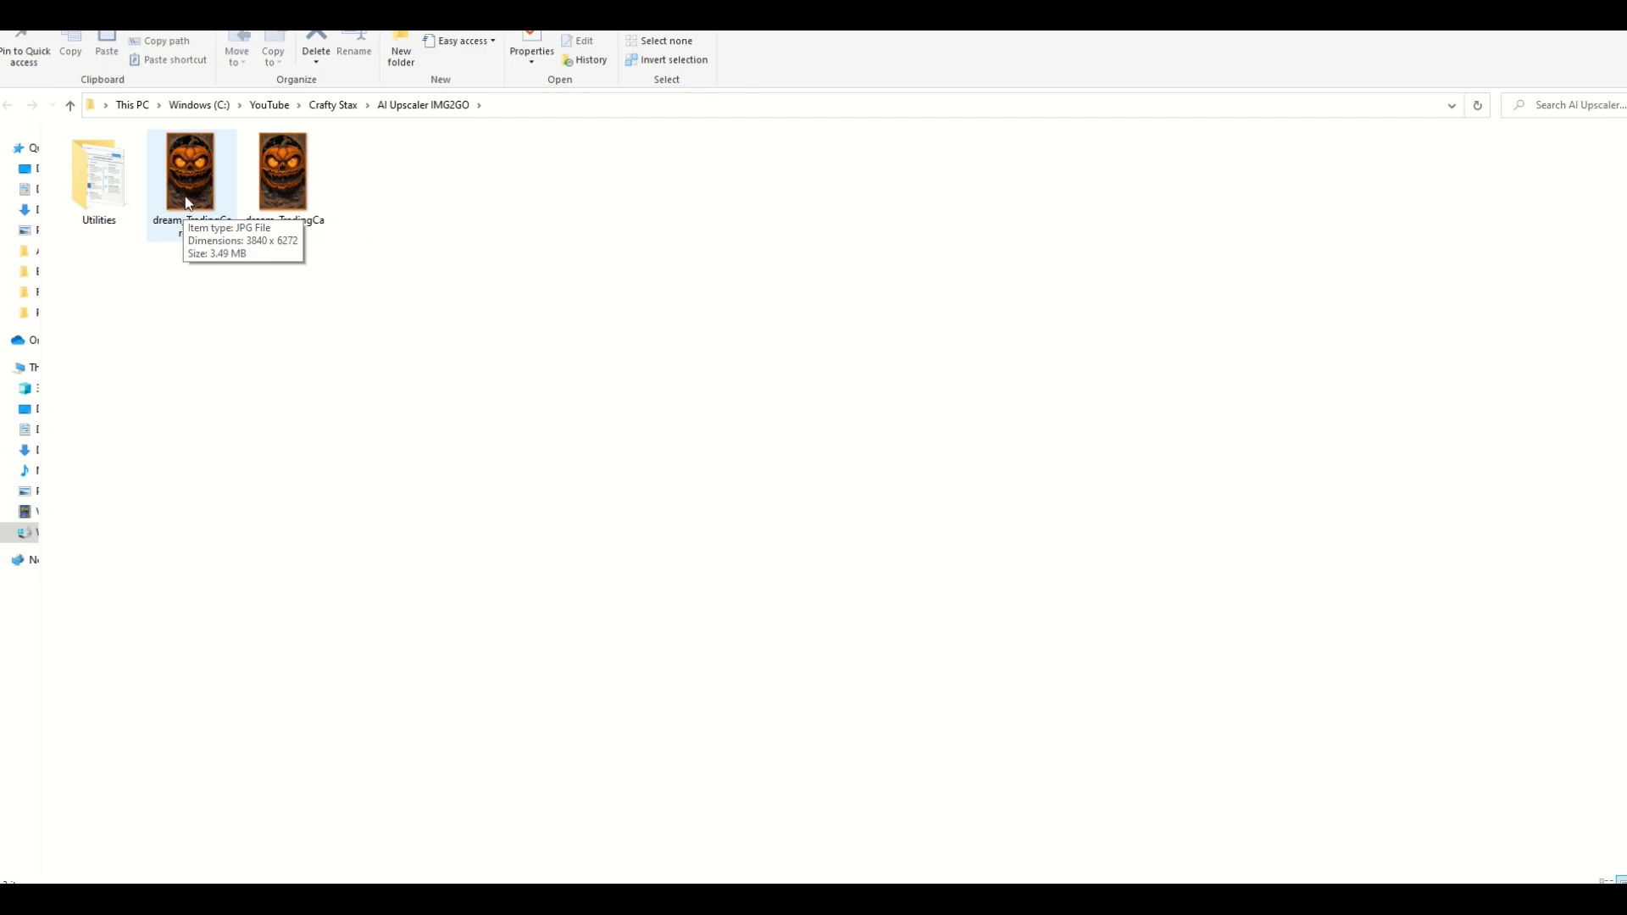
# Step: Confirm dream_TradingCard BIG is 3840 x 6272 pixels, then open the original dream_TradingCard
pyautogui.rightClick(190, 172)
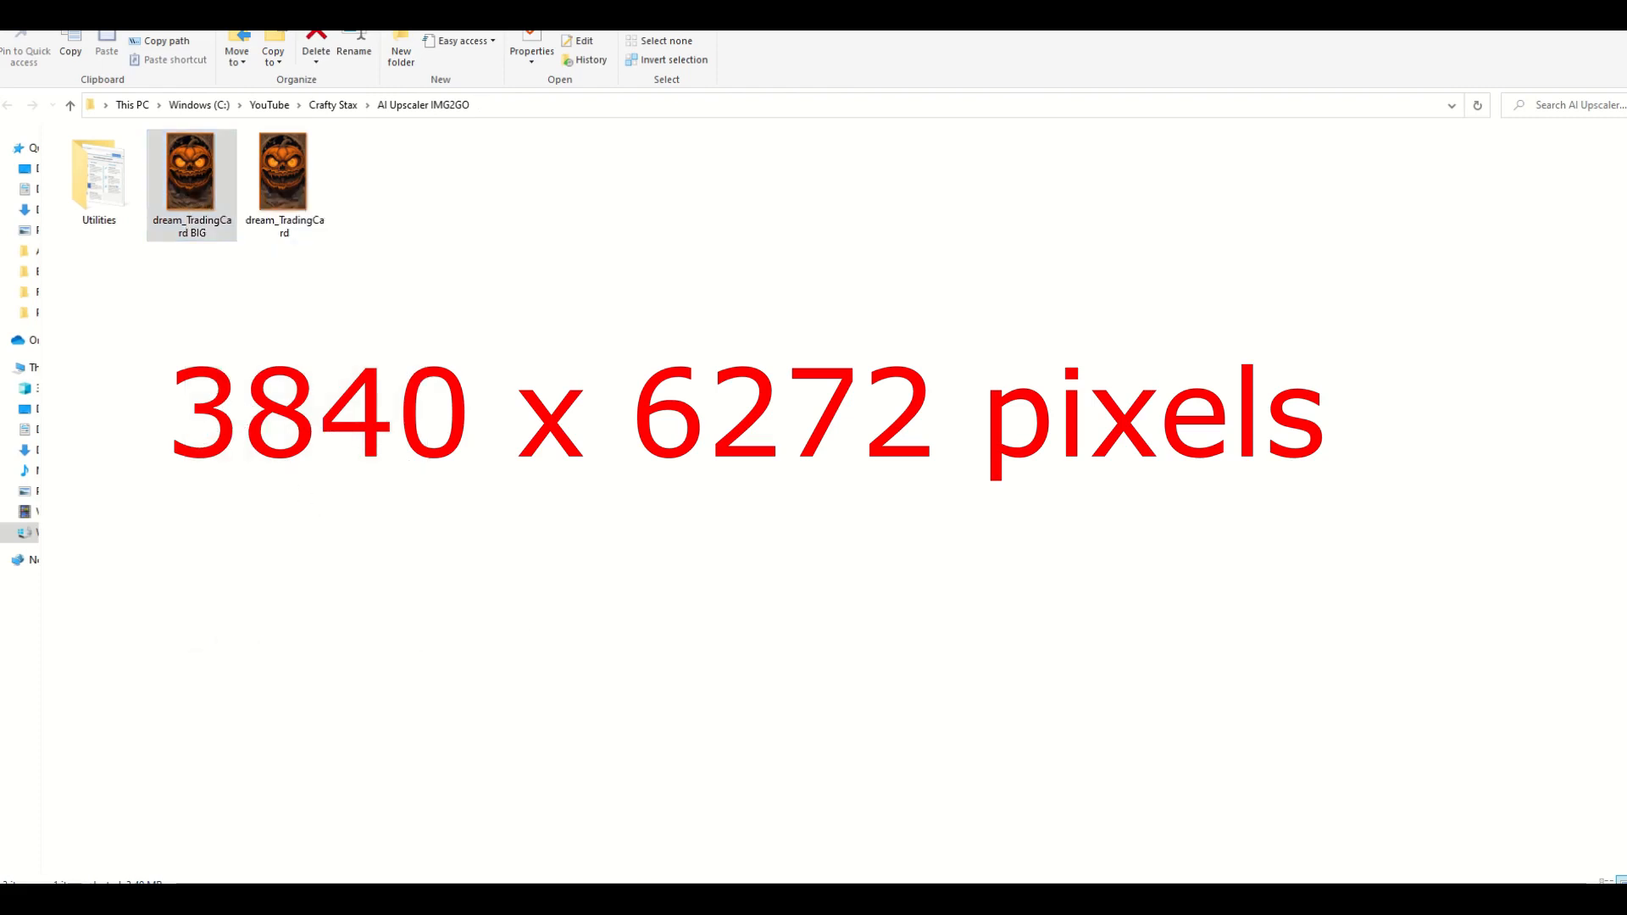
pyautogui.click(532, 51)
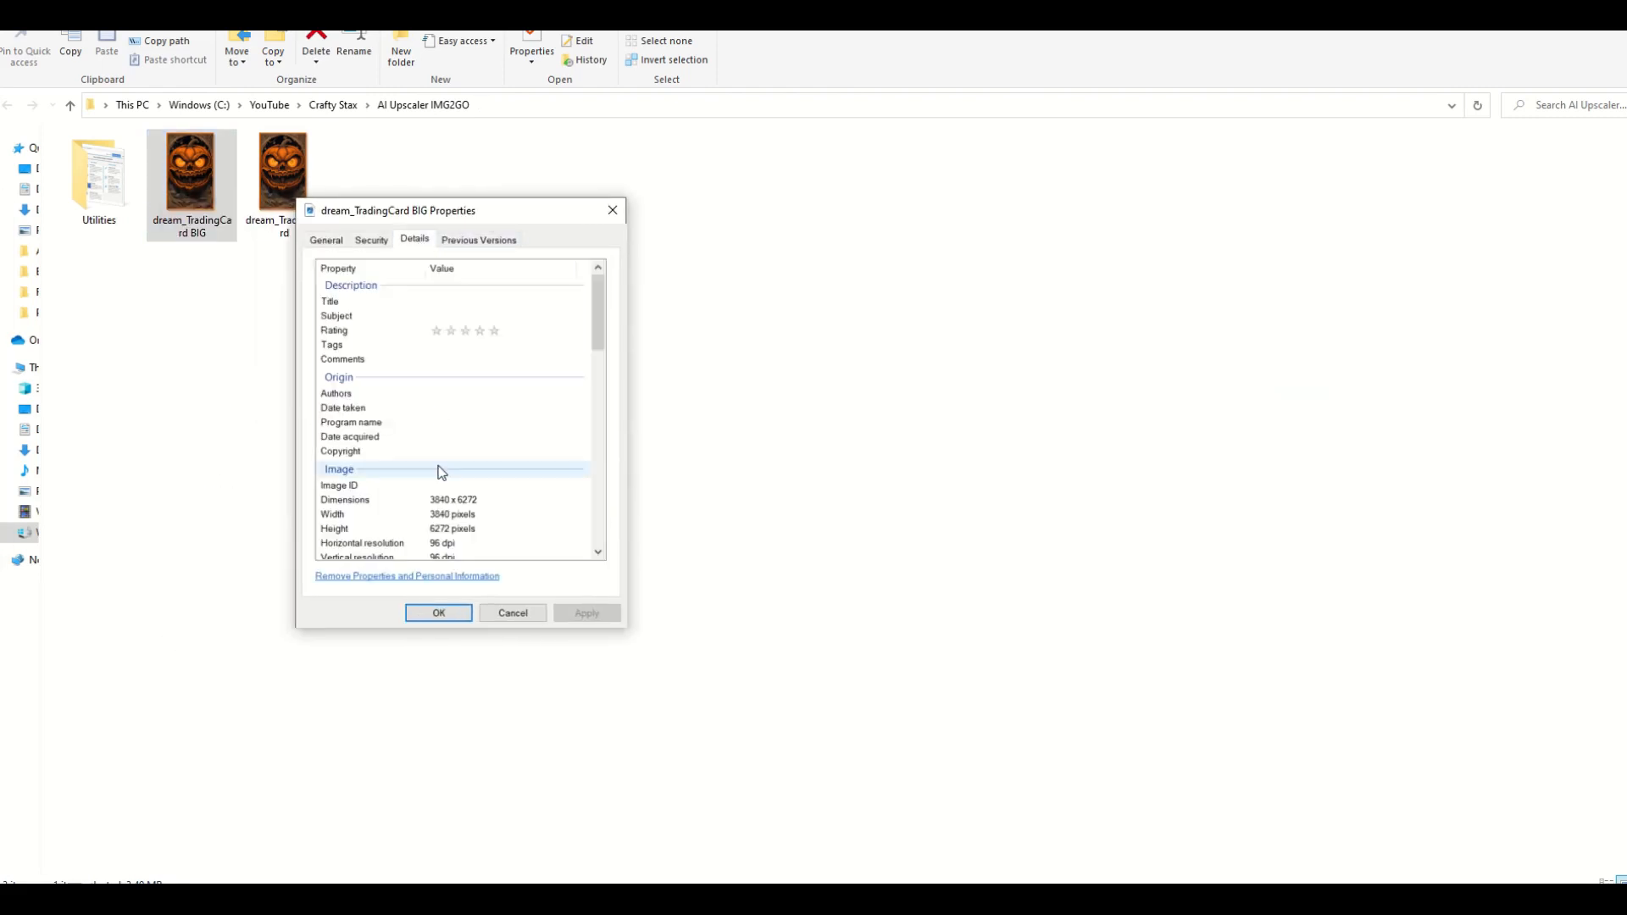
pyautogui.click(437, 611)
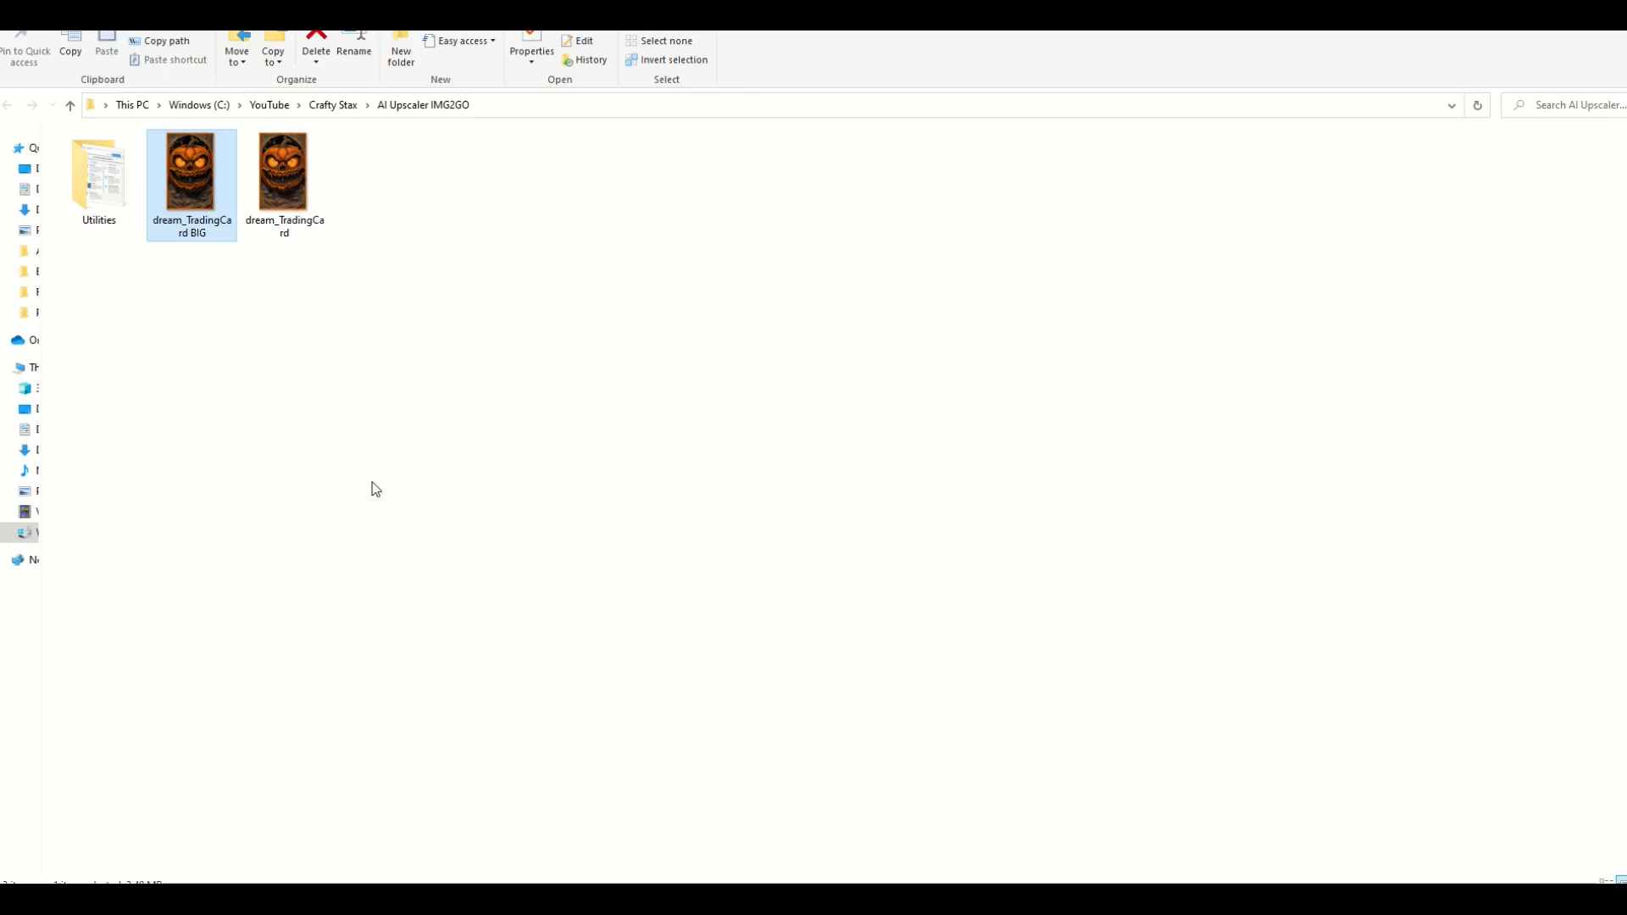
pyautogui.click(283, 171)
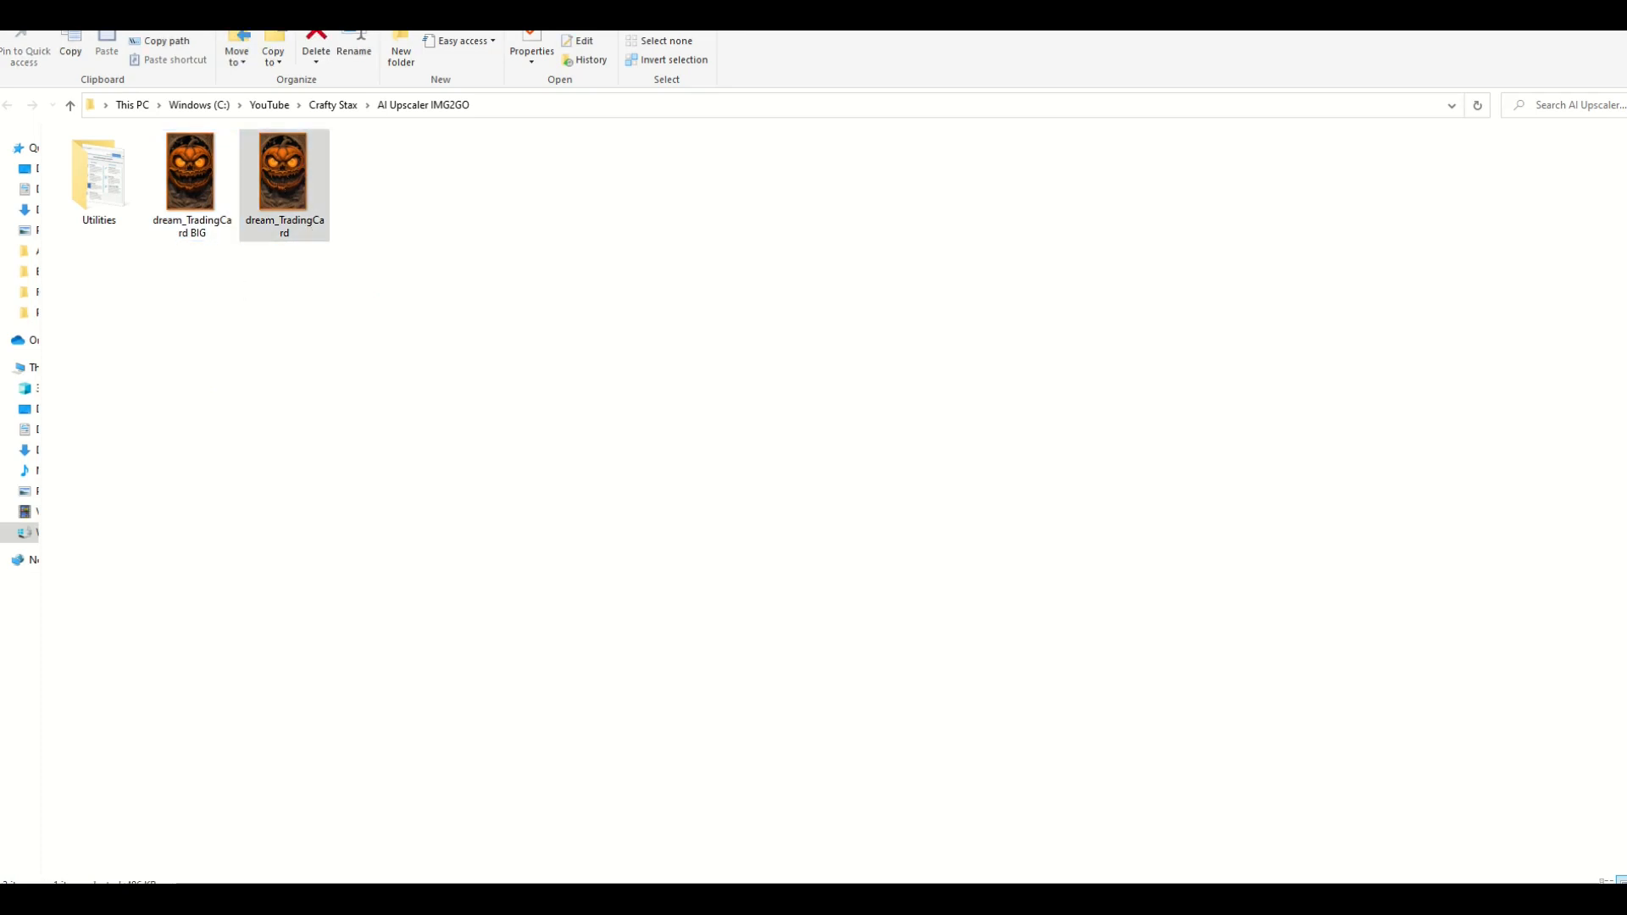
pyautogui.click(284, 171)
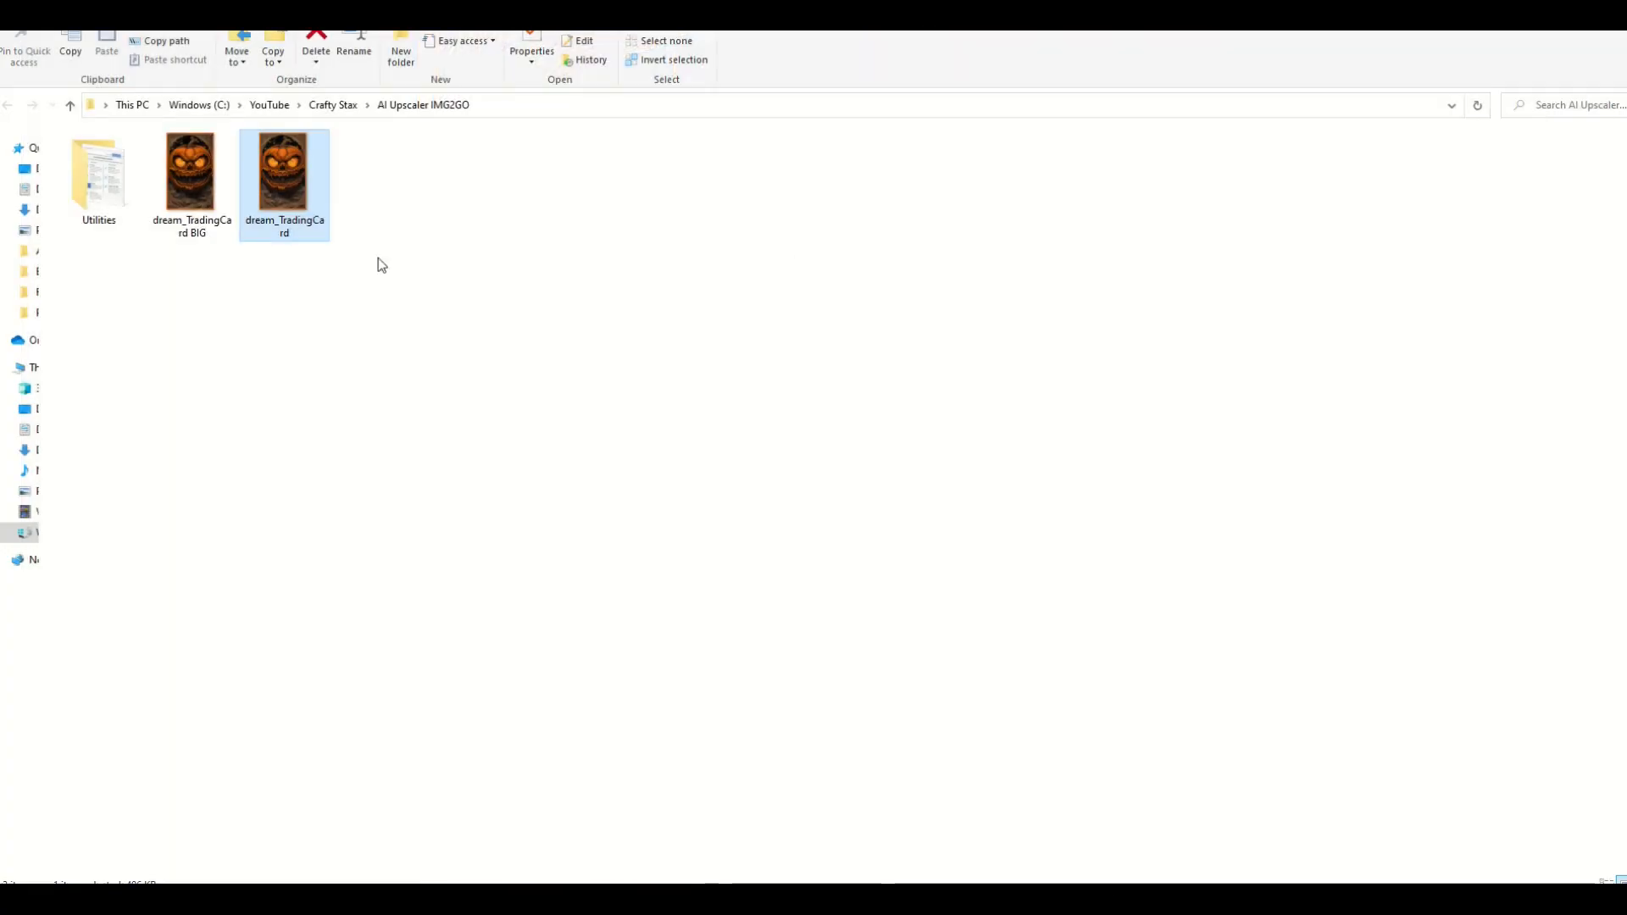
pyautogui.doubleClick(283, 170)
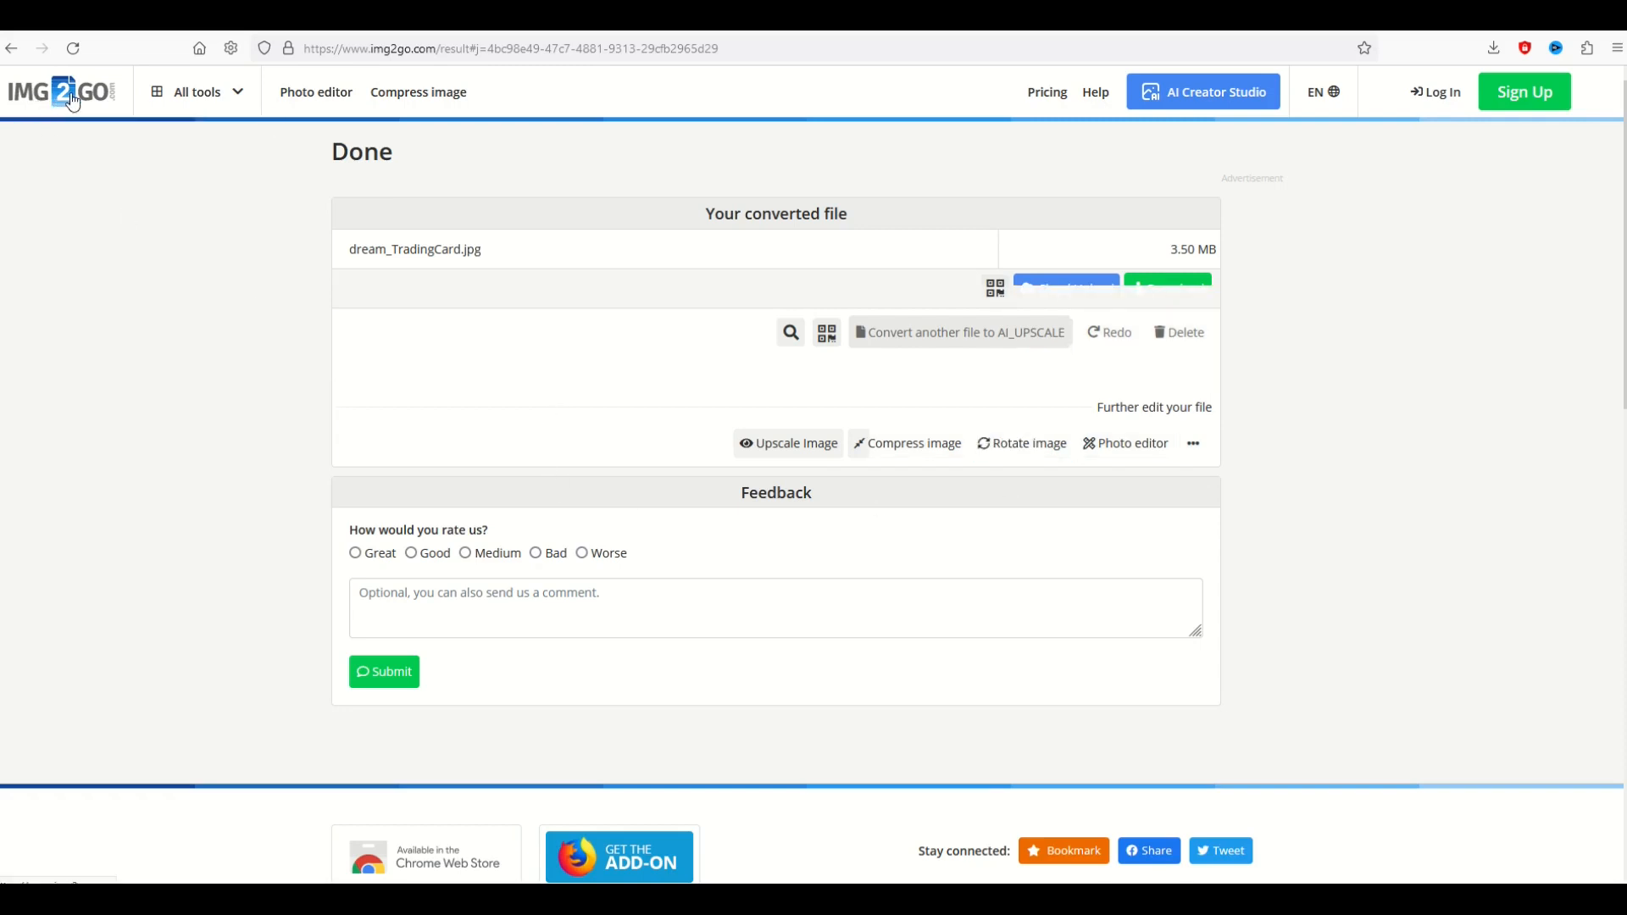
# Step: Upload dream_TradingCard BIG to Upscale Image and start a 4x JPG upscale
pyautogui.click(60, 92)
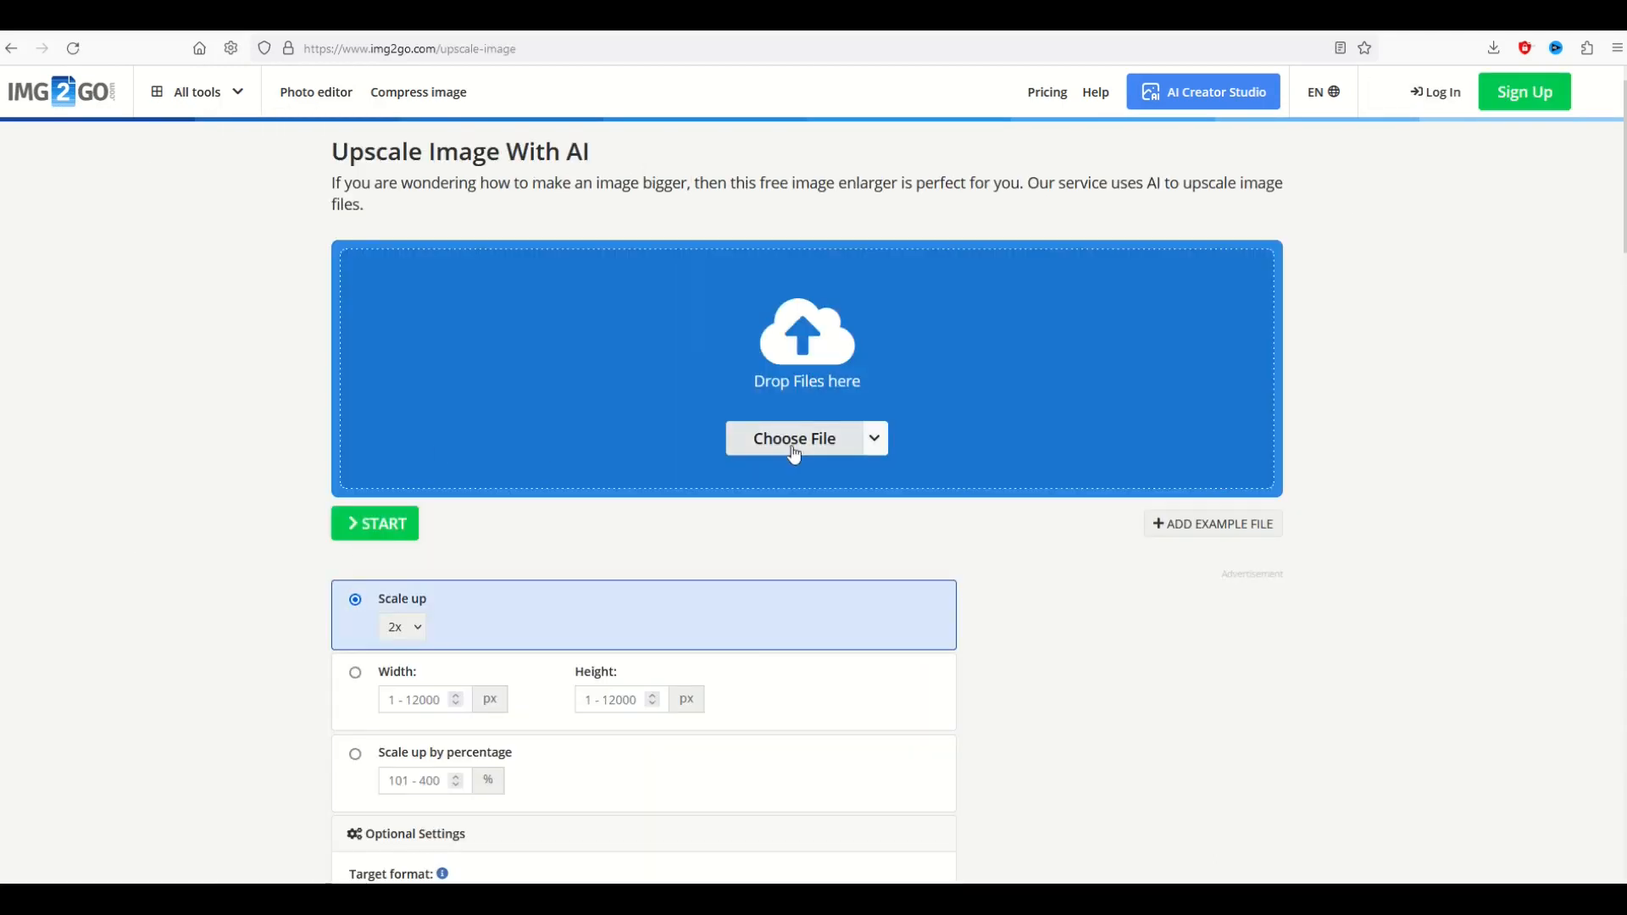
pyautogui.click(793, 438)
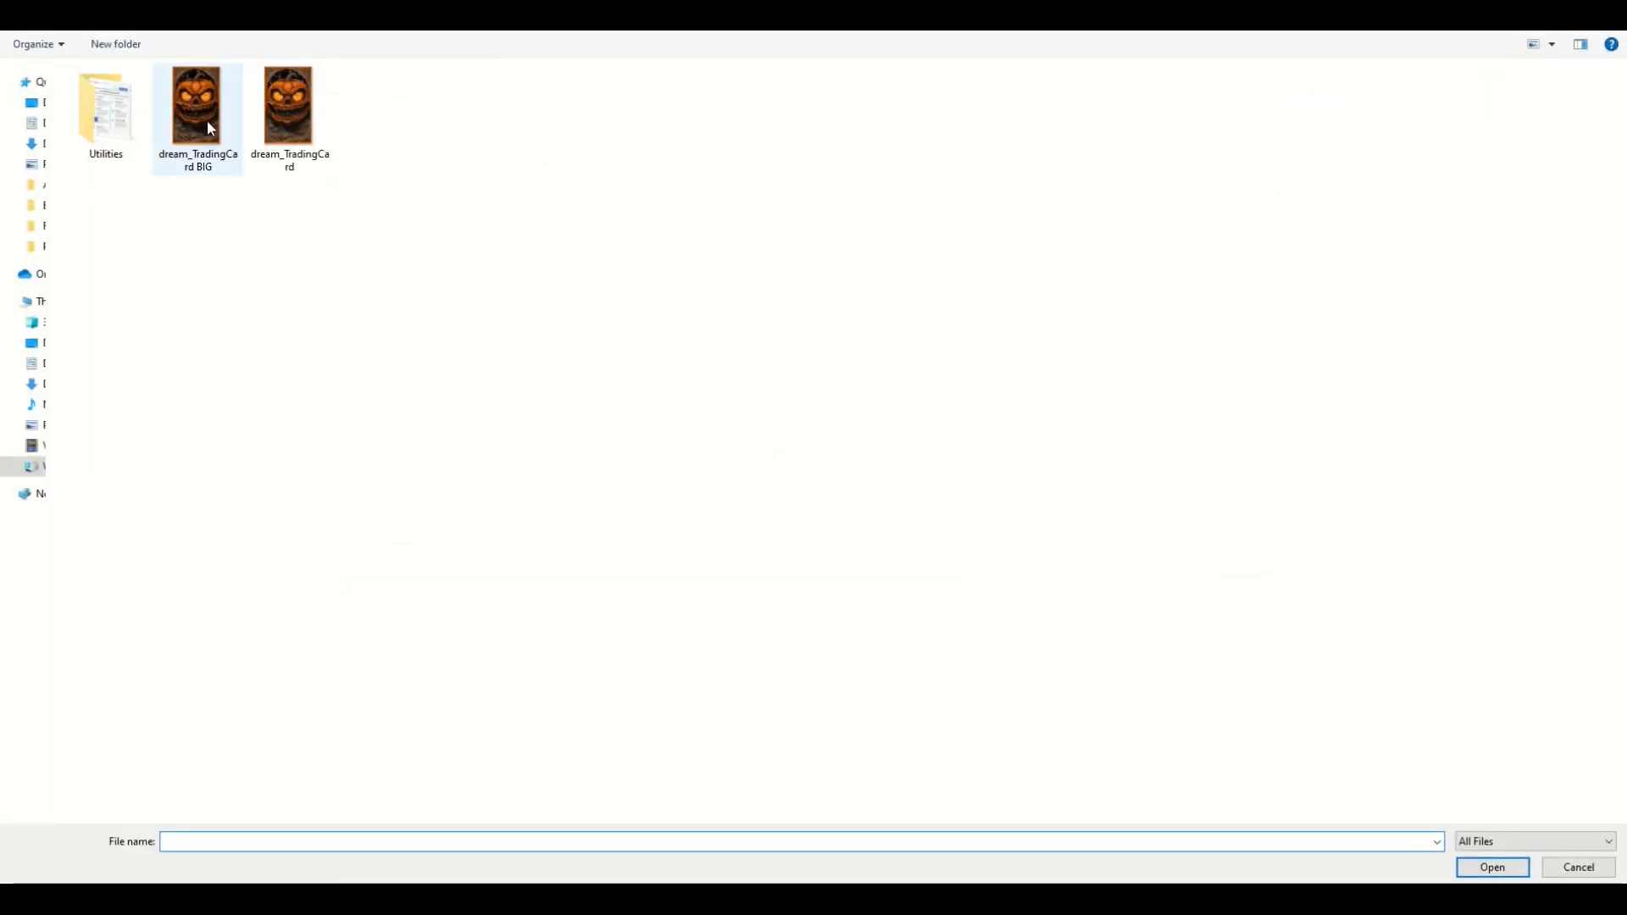
pyautogui.moveTo(197, 103)
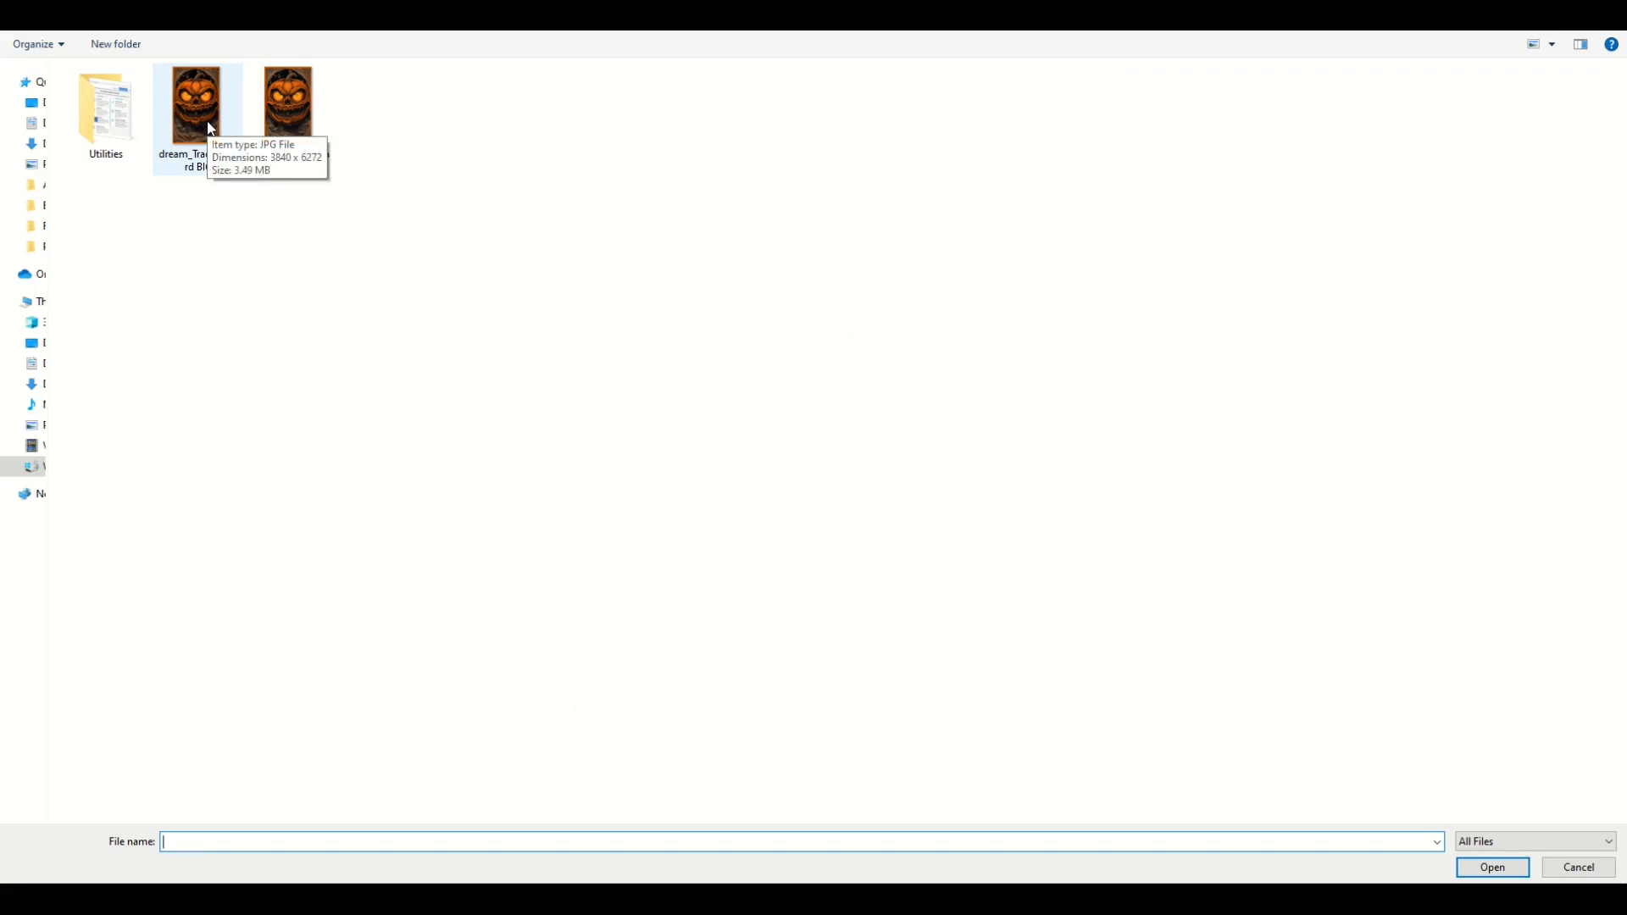
pyautogui.click(1492, 866)
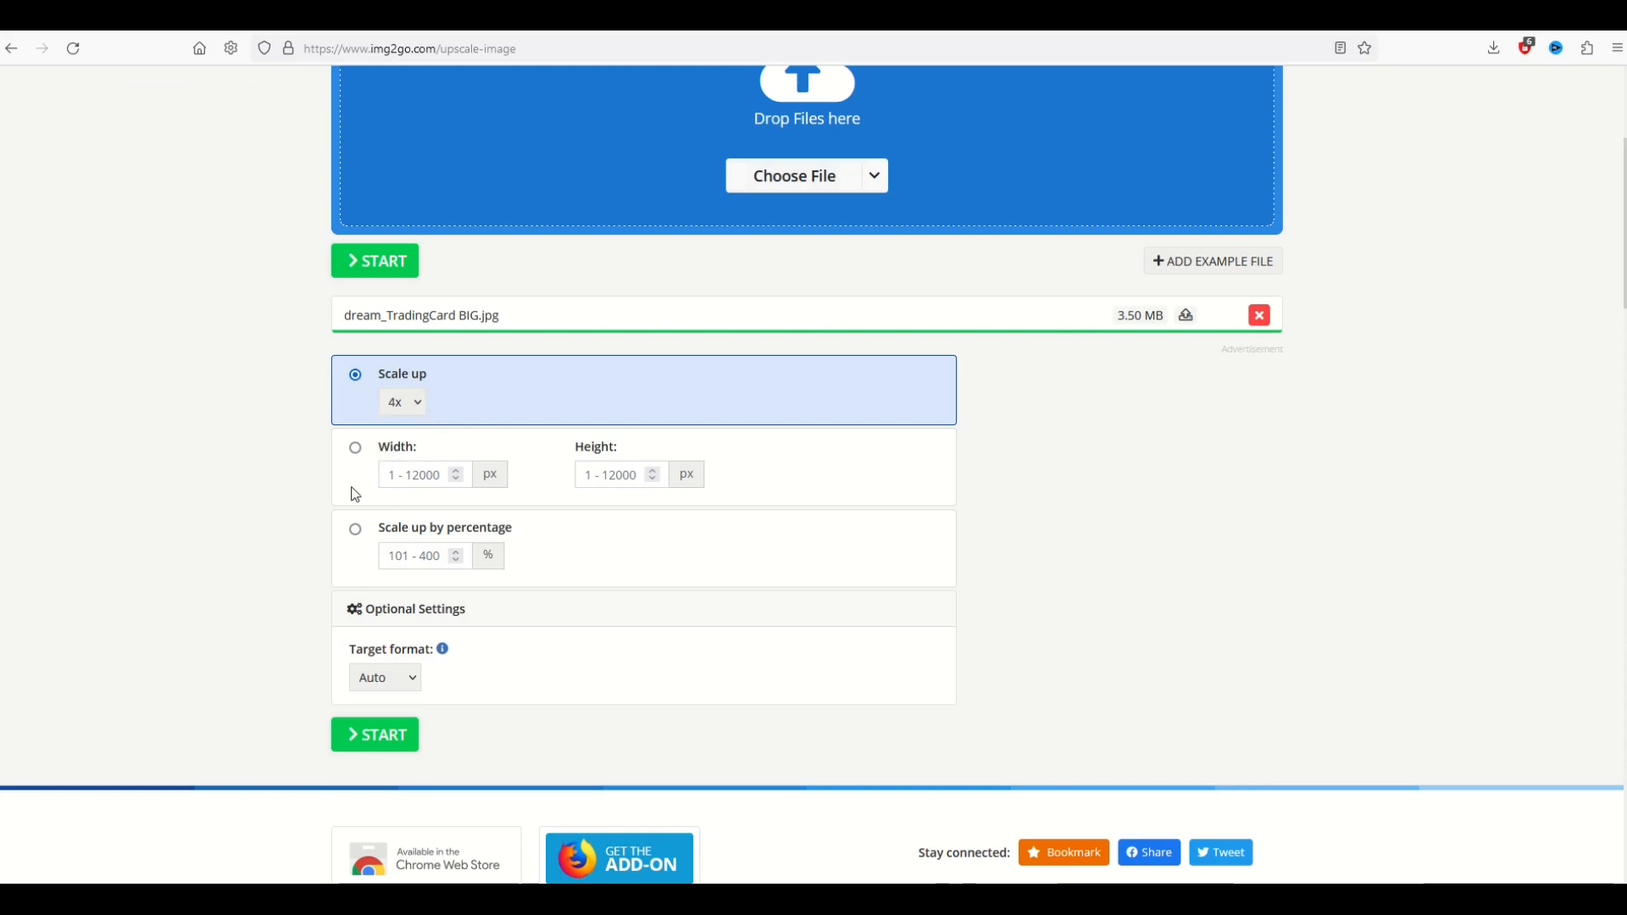
pyautogui.click(383, 676)
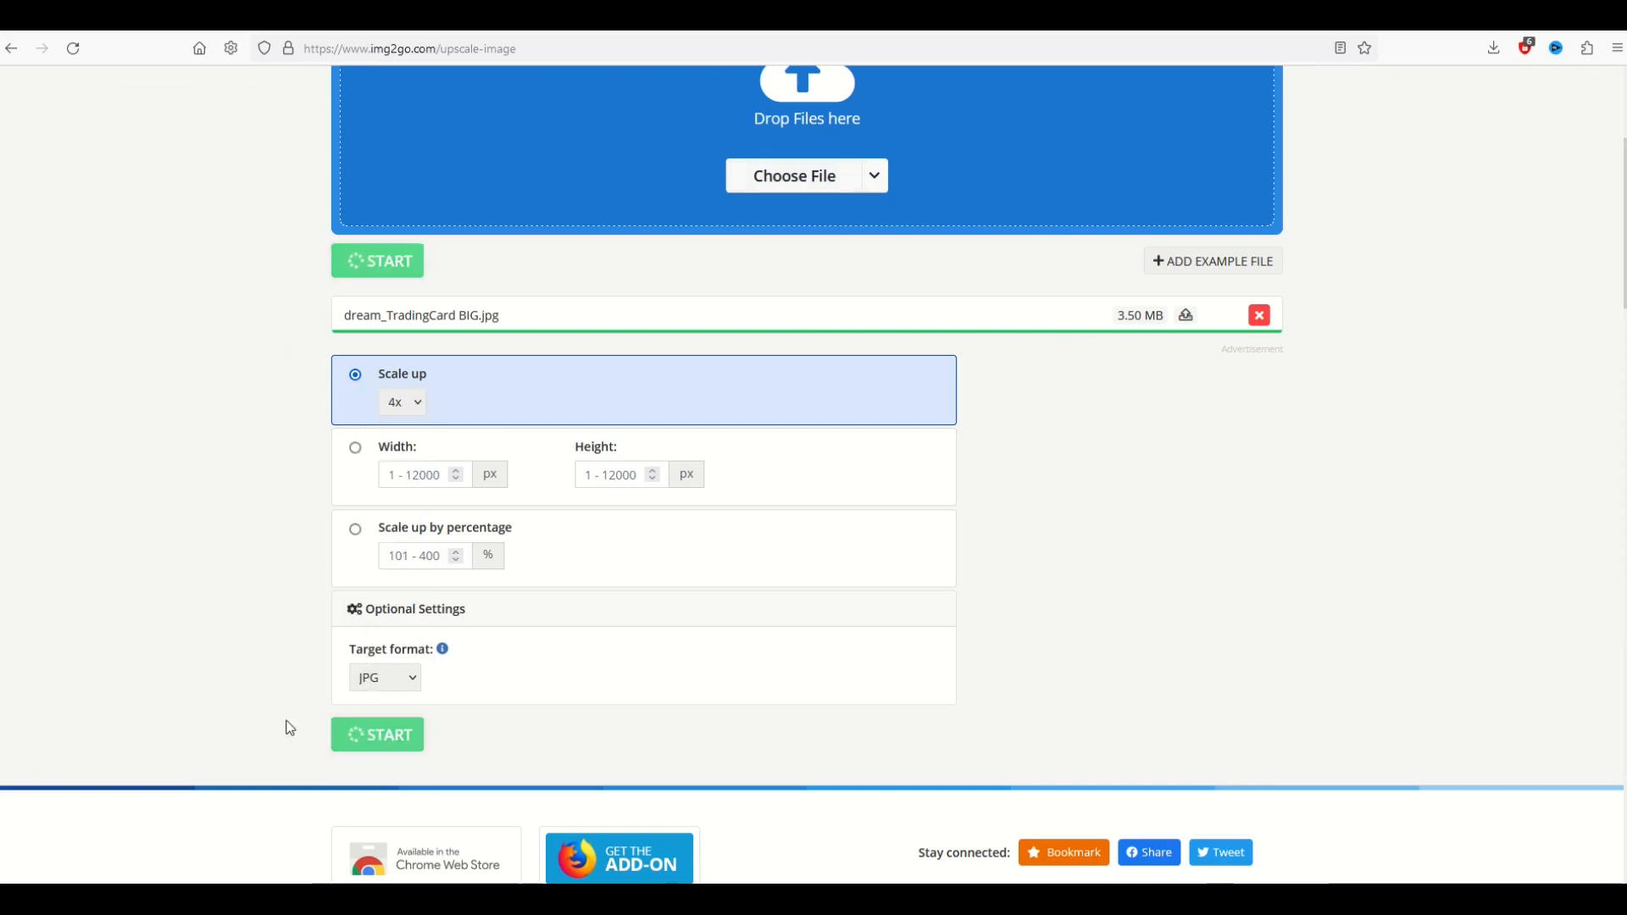
# Step: Download the 29.06 MB upscaled result and check the browser's download progress
pyautogui.click(378, 260)
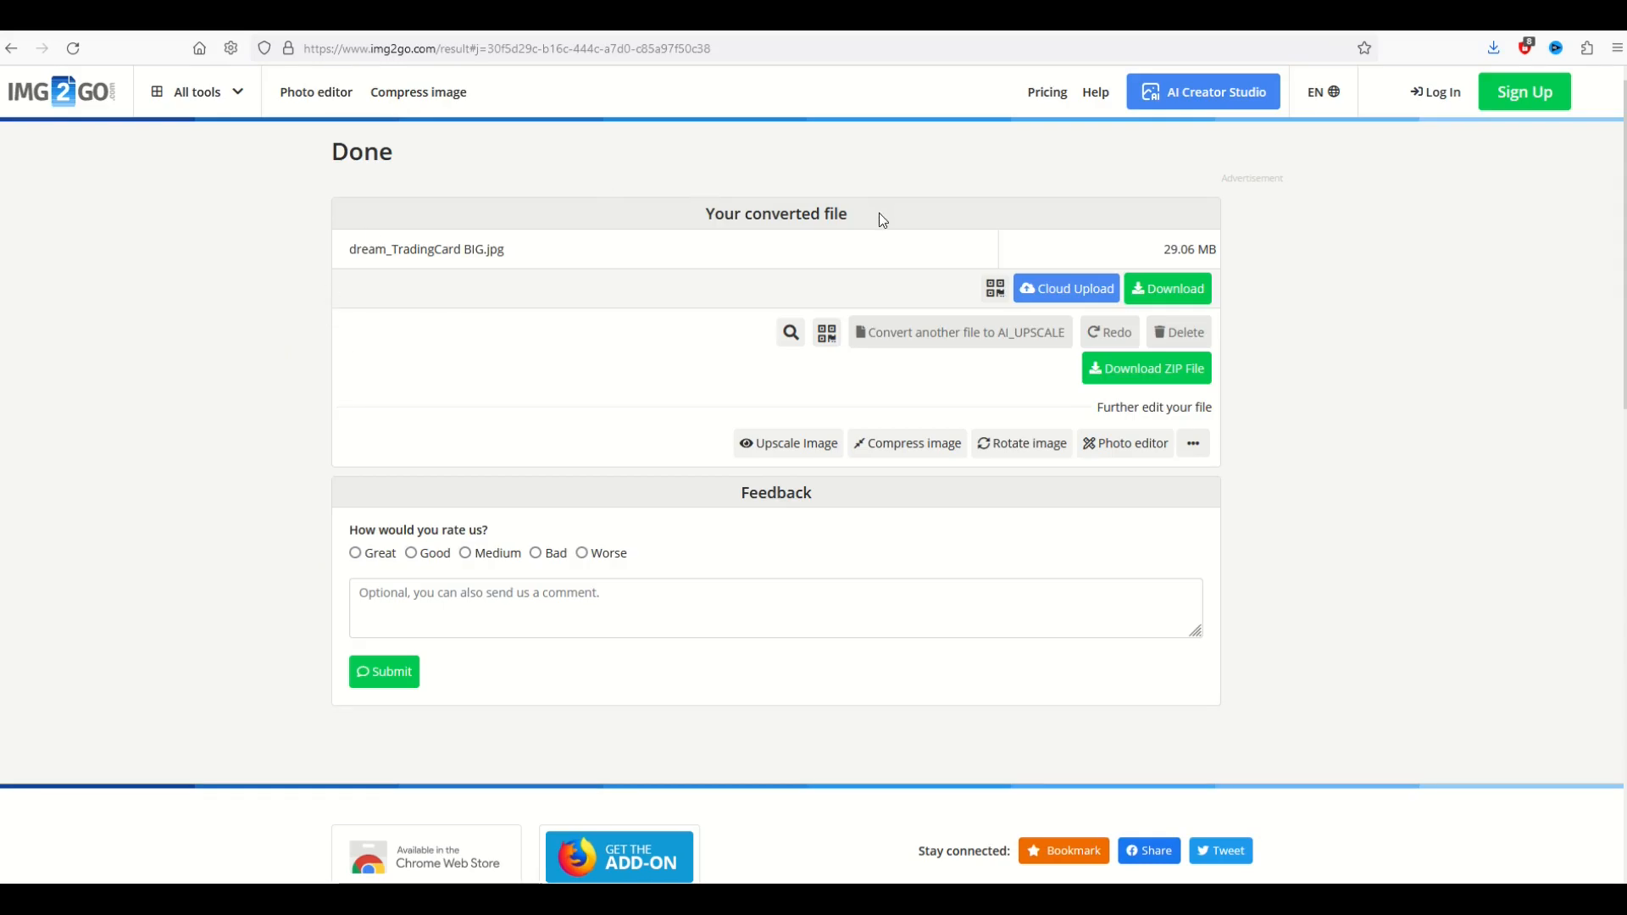
pyautogui.moveTo(474, 347)
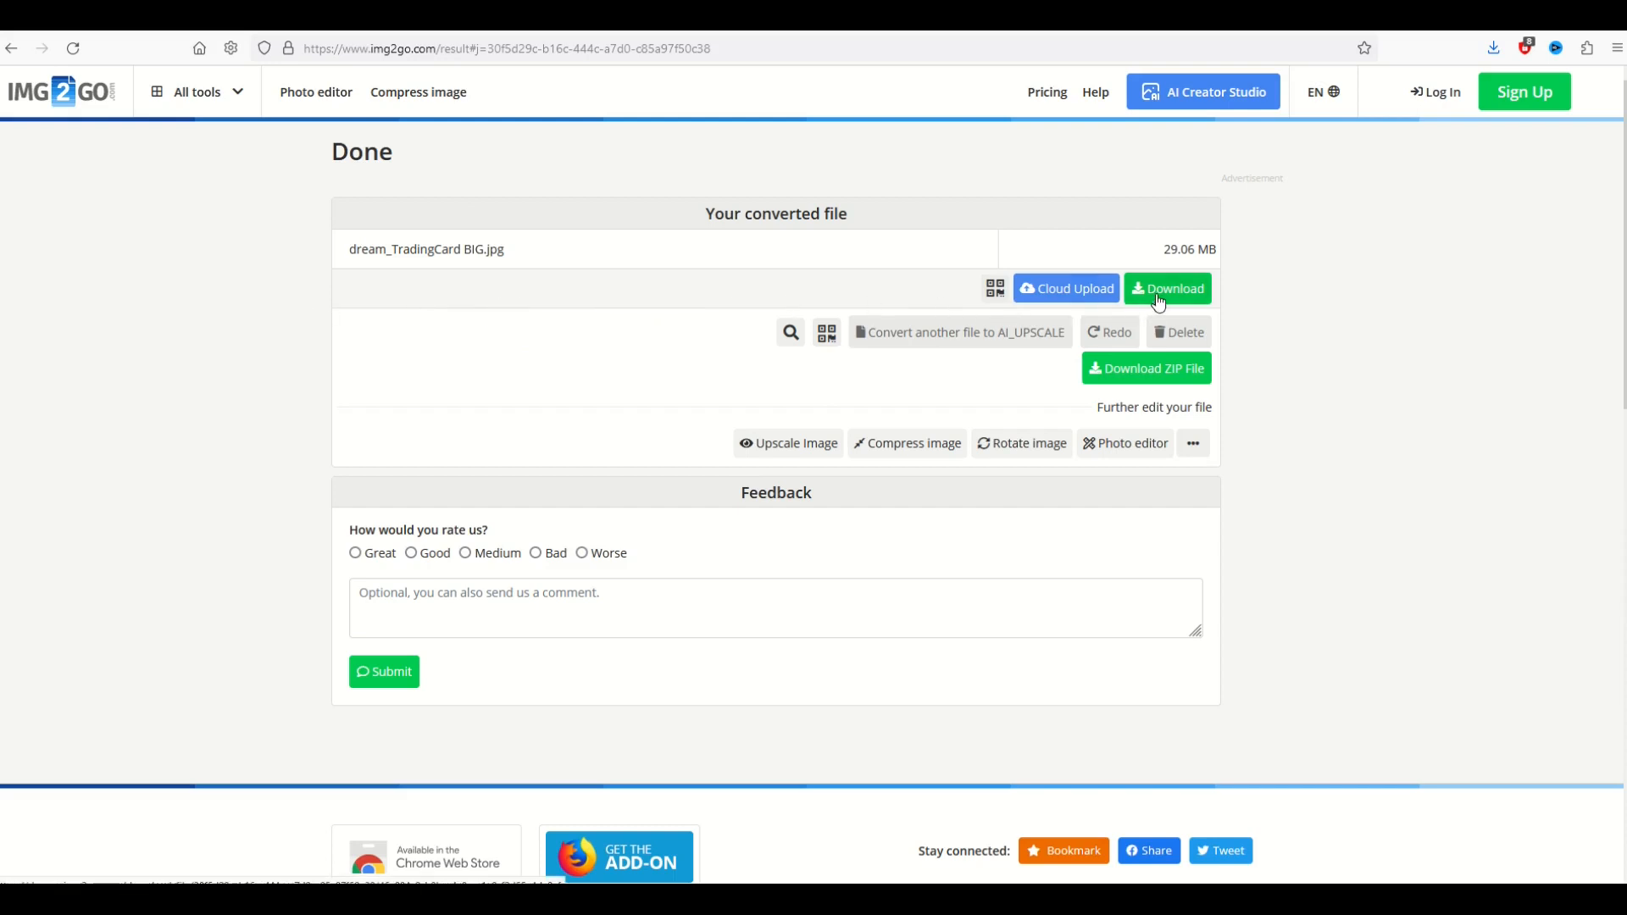
pyautogui.moveTo(1161, 268)
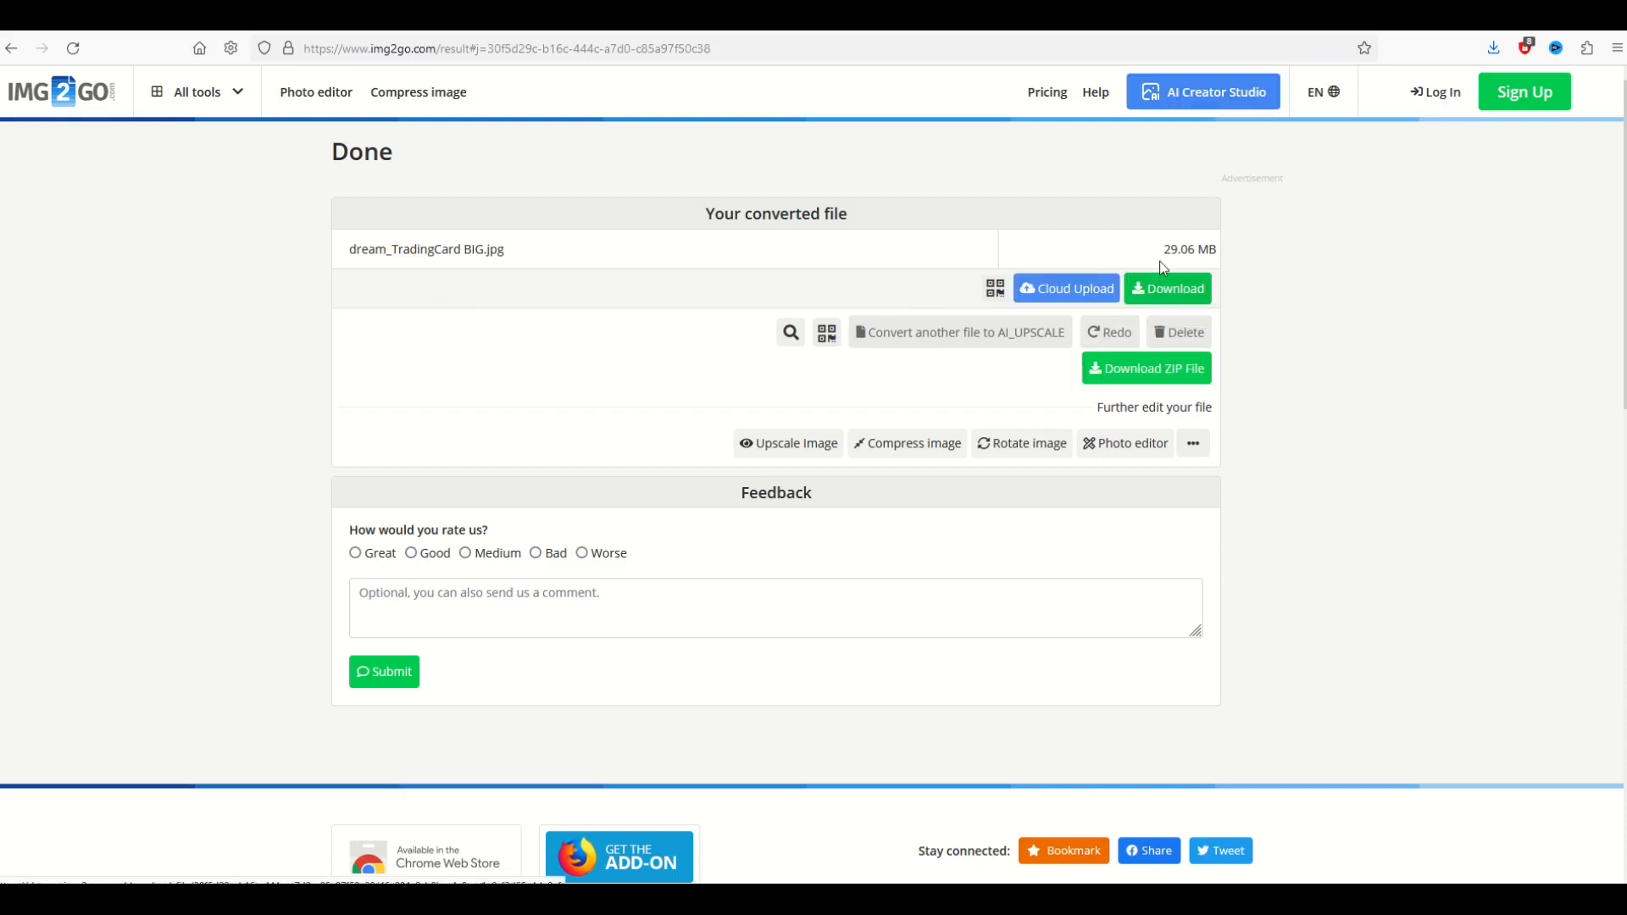
pyautogui.click(1168, 288)
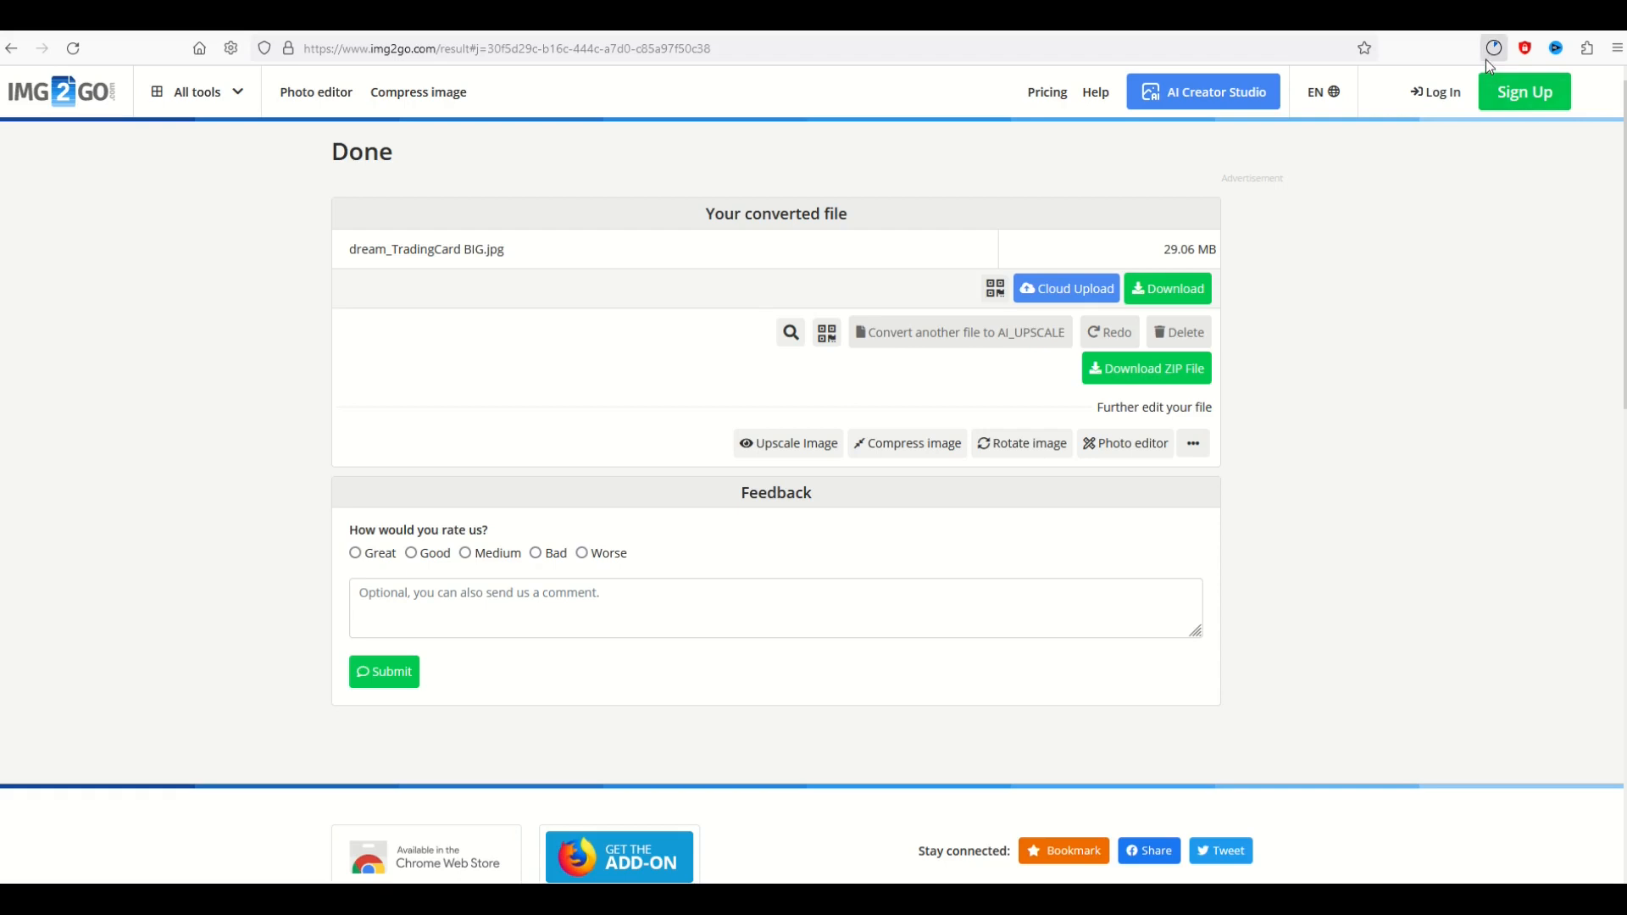
pyautogui.moveTo(1495, 47)
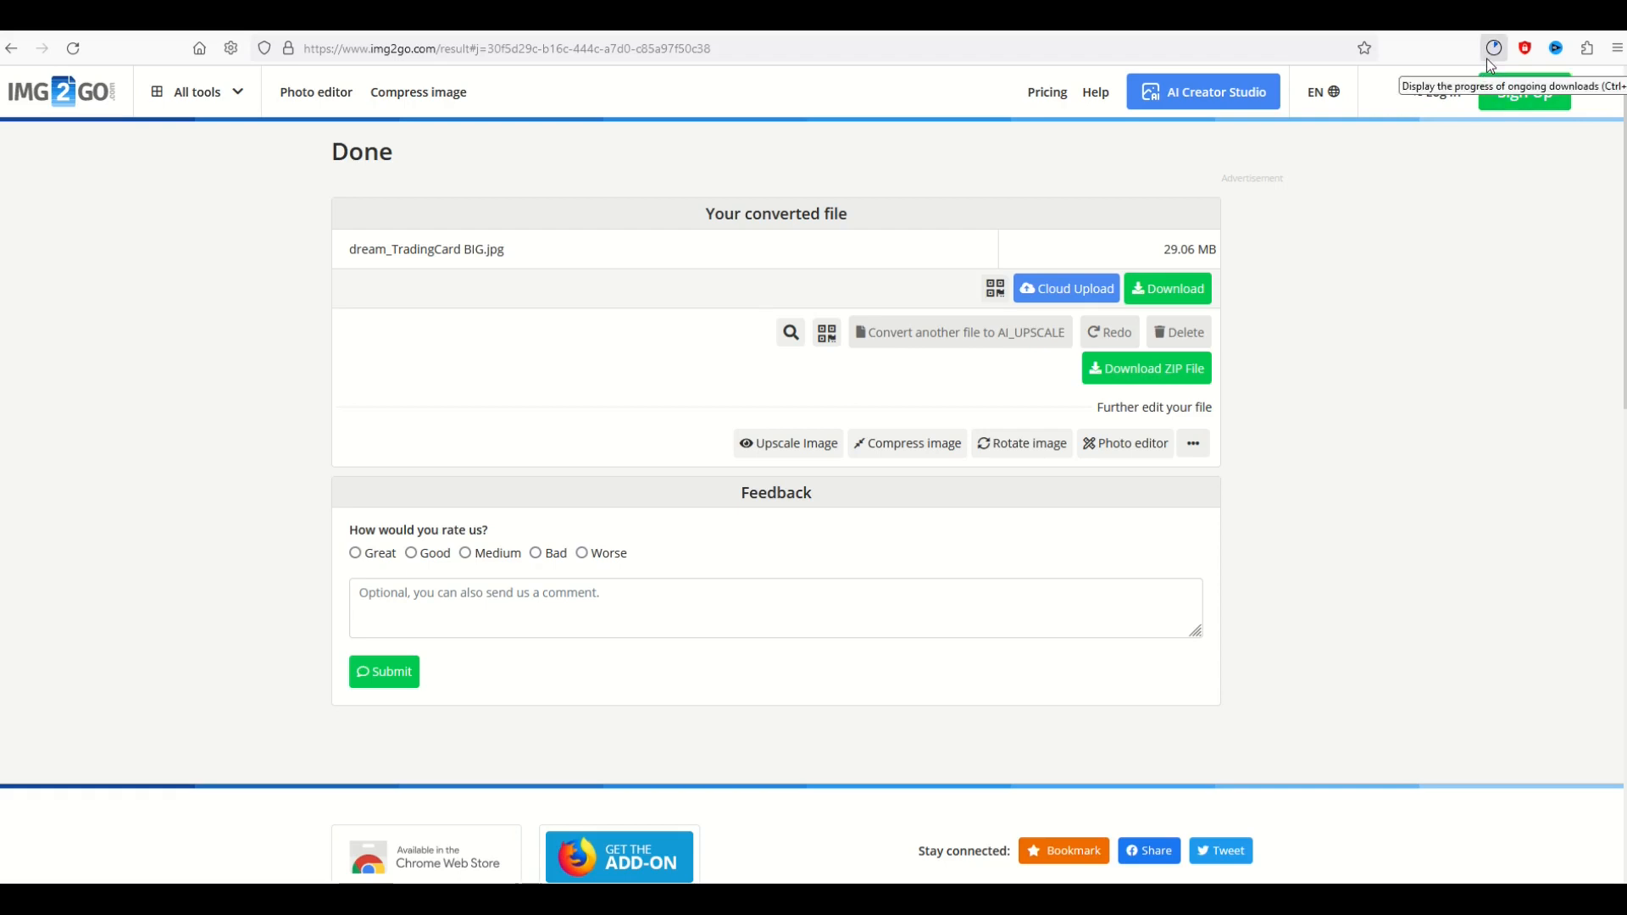
pyautogui.click(1494, 48)
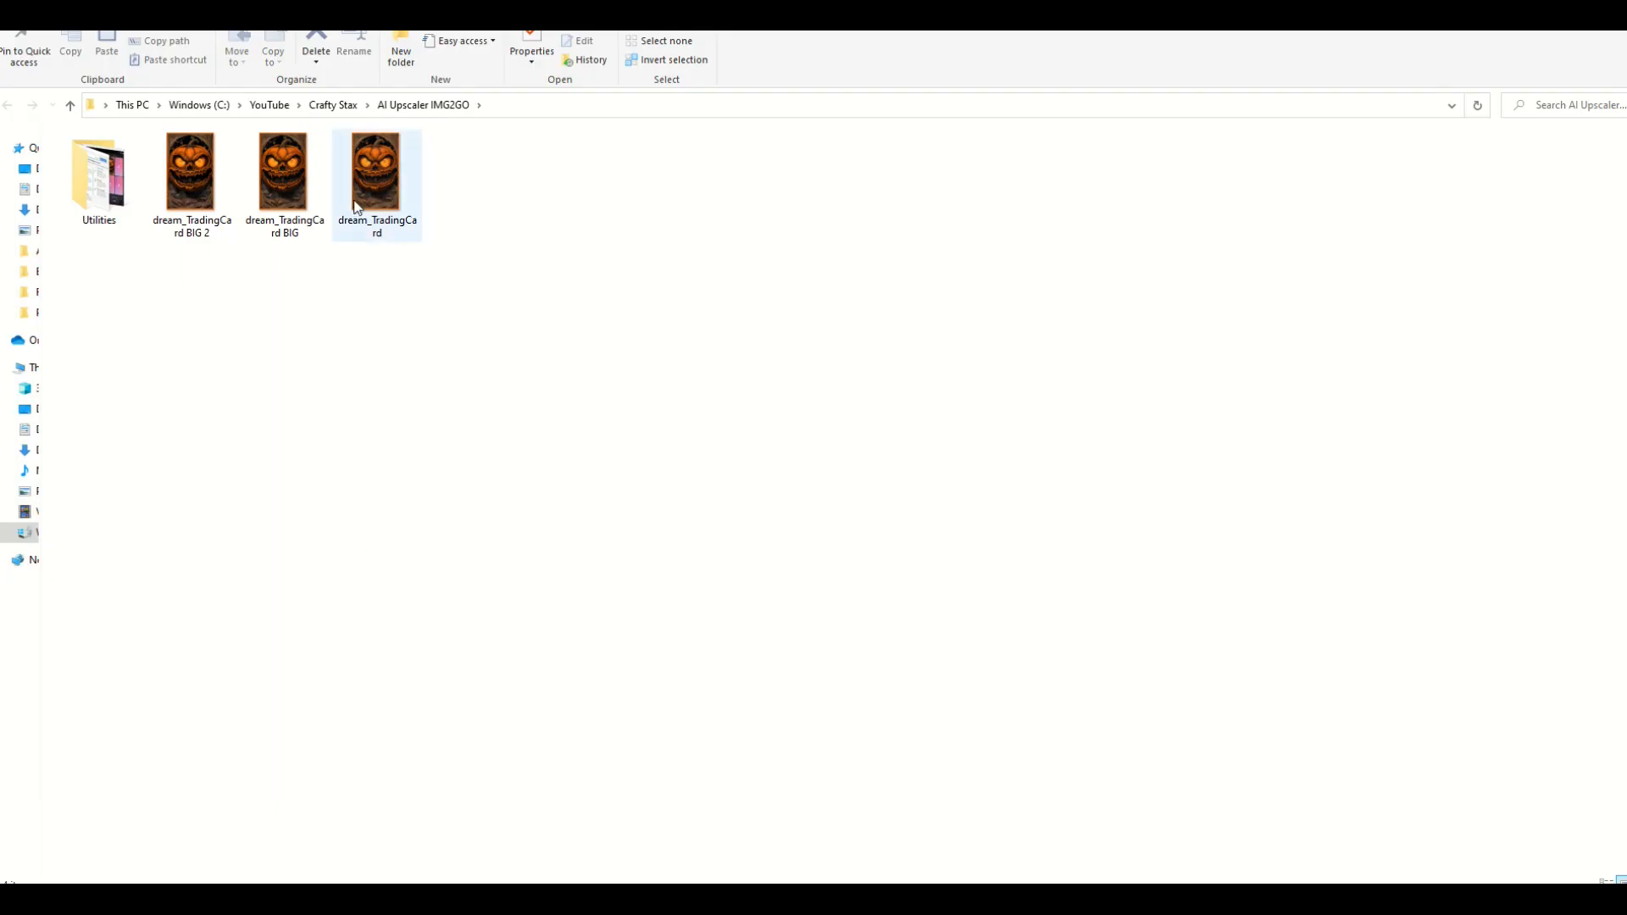
pyautogui.moveTo(376, 176)
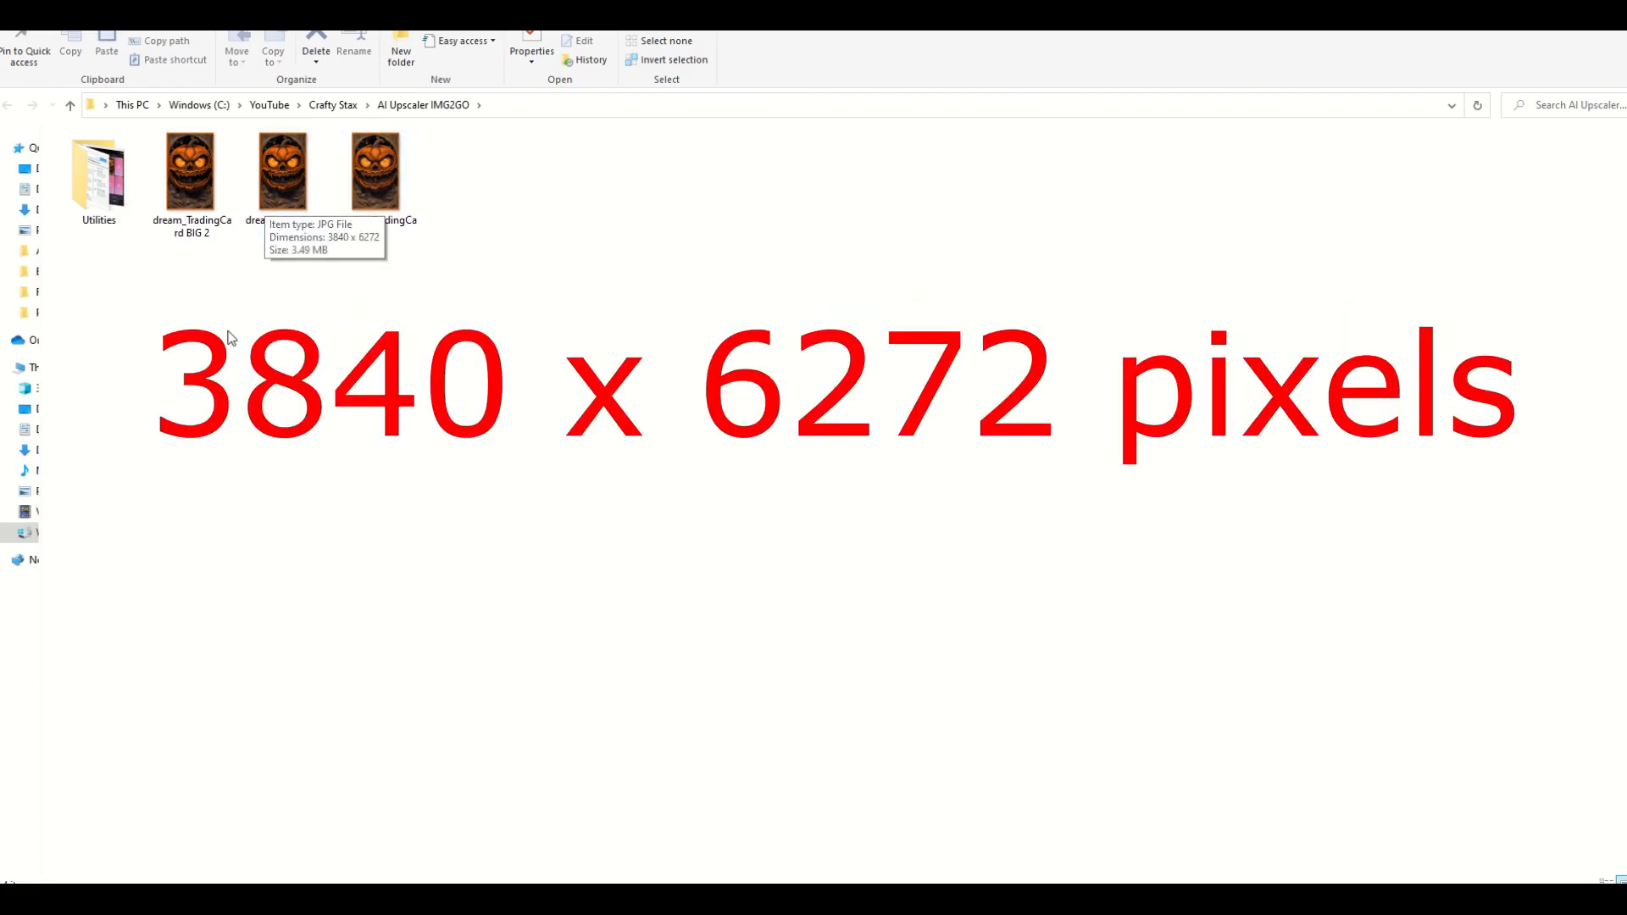
# Step: Check dream_TradingCard BIG 2 is 15360 x 25088 pixels and open it for viewing
pyautogui.click(191, 172)
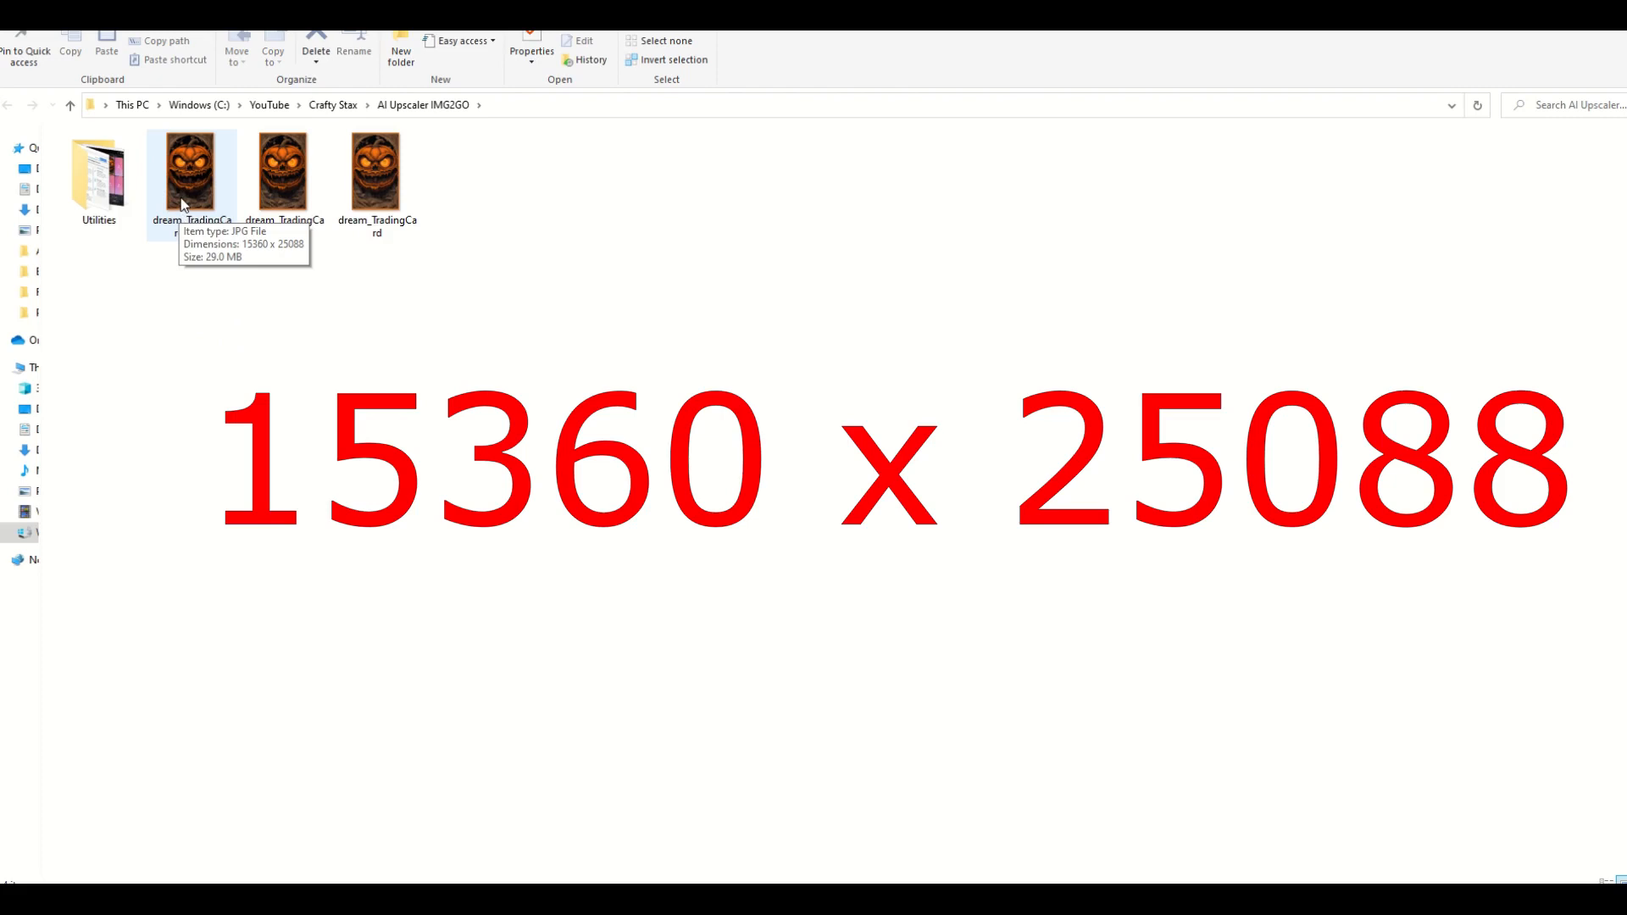
pyautogui.rightClick(193, 171)
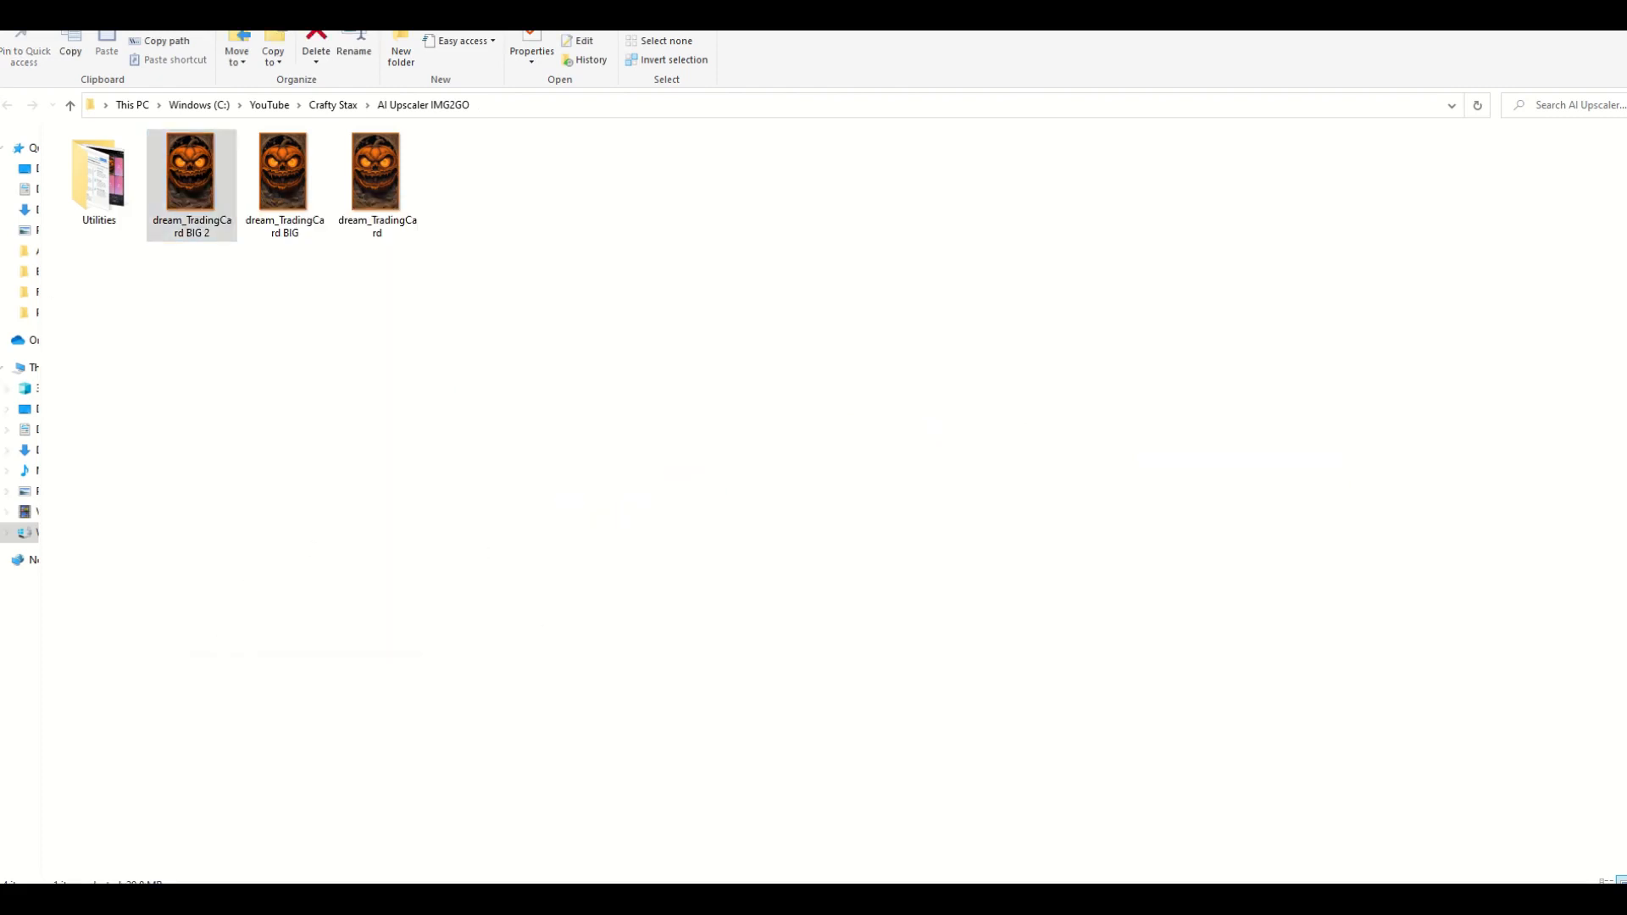
pyautogui.click(531, 51)
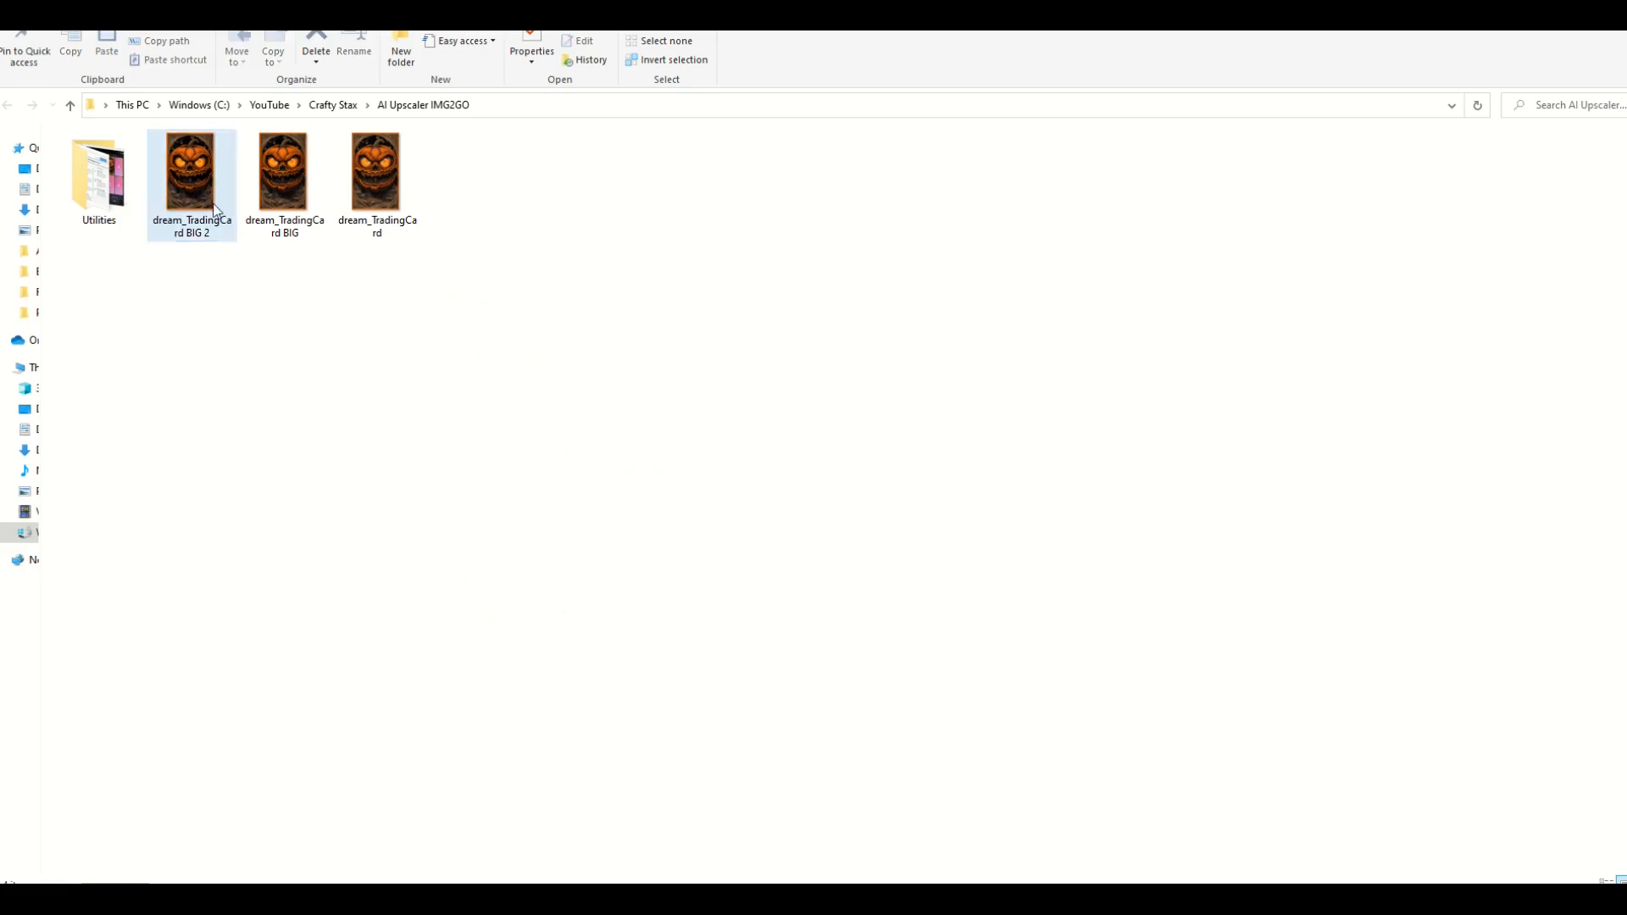
pyautogui.doubleClick(190, 171)
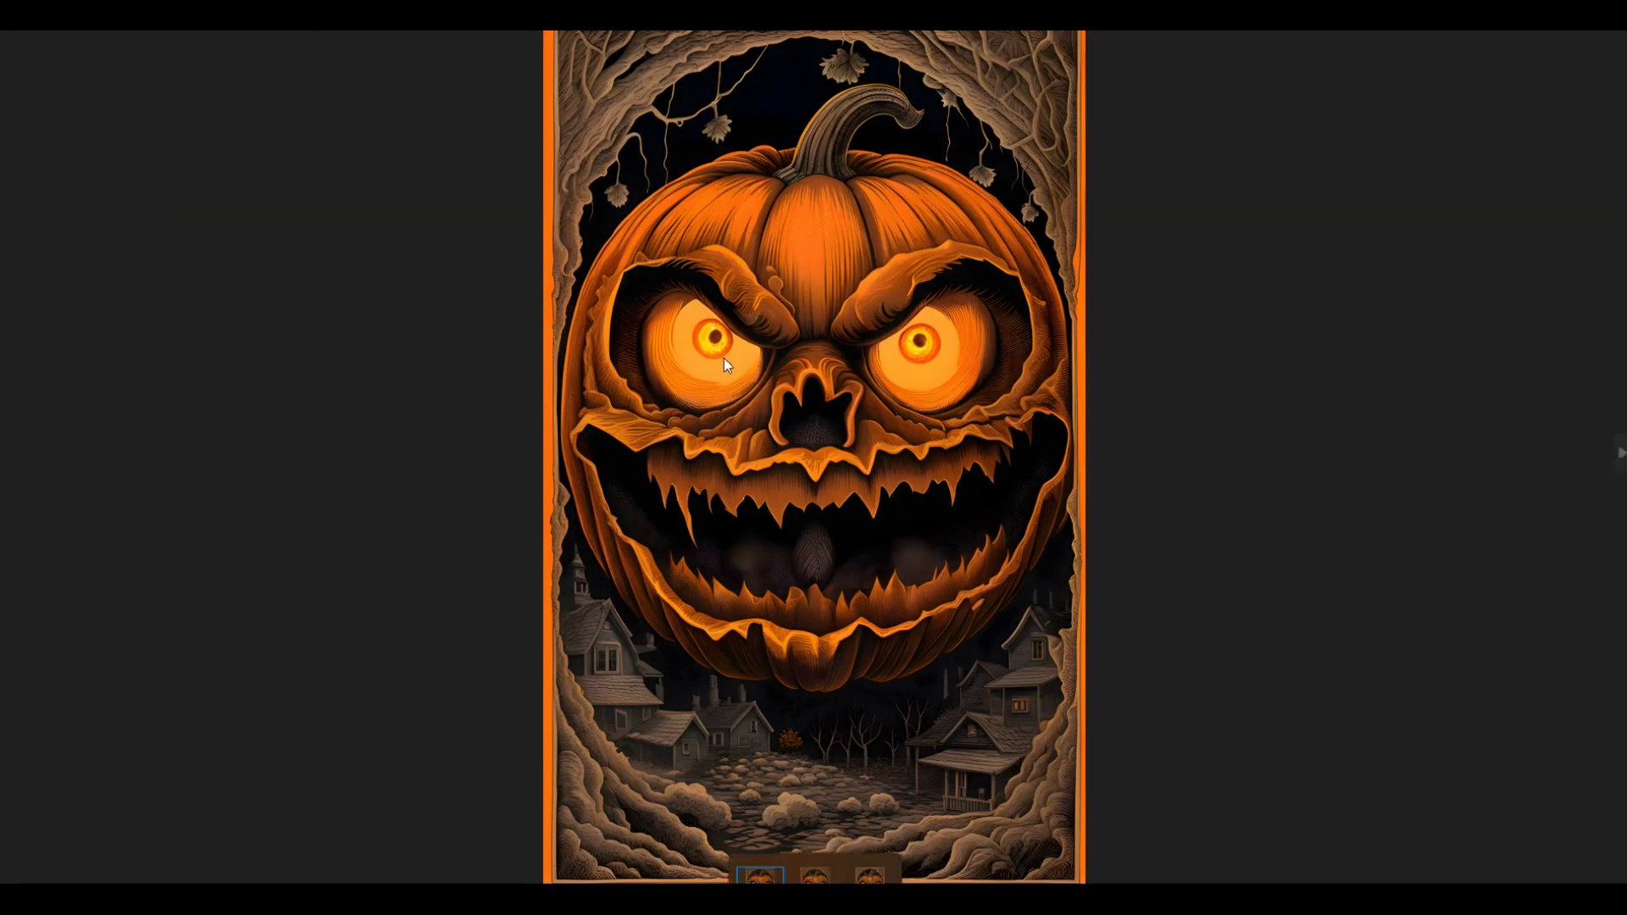